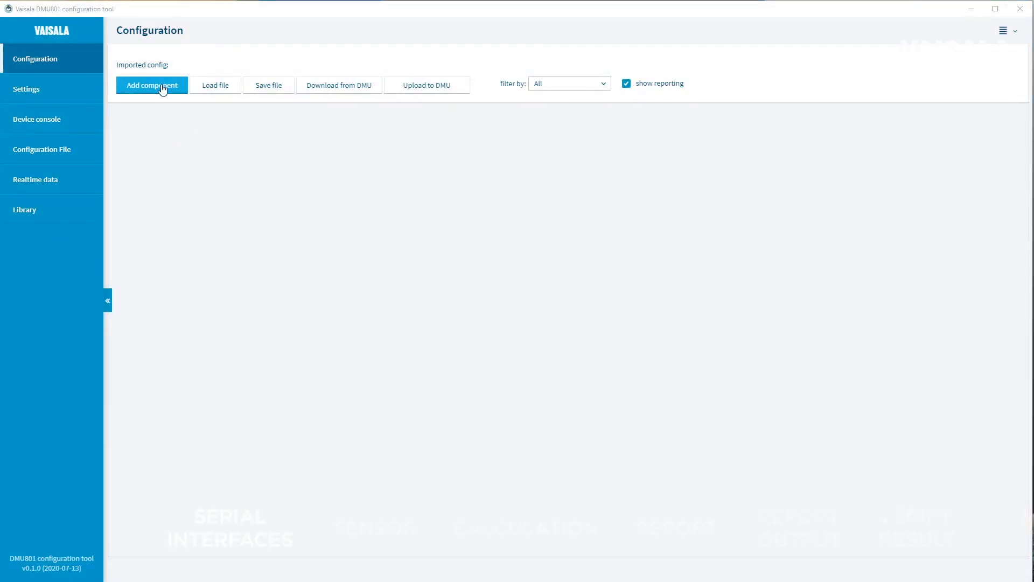
Add a new component with role input/output and type serial_port.
click(152, 85)
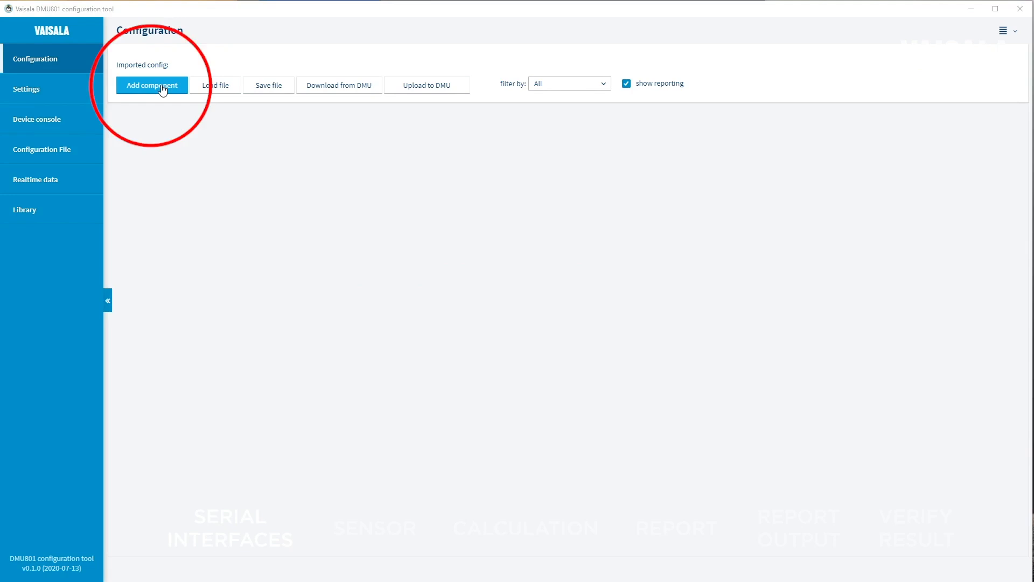
click(152, 85)
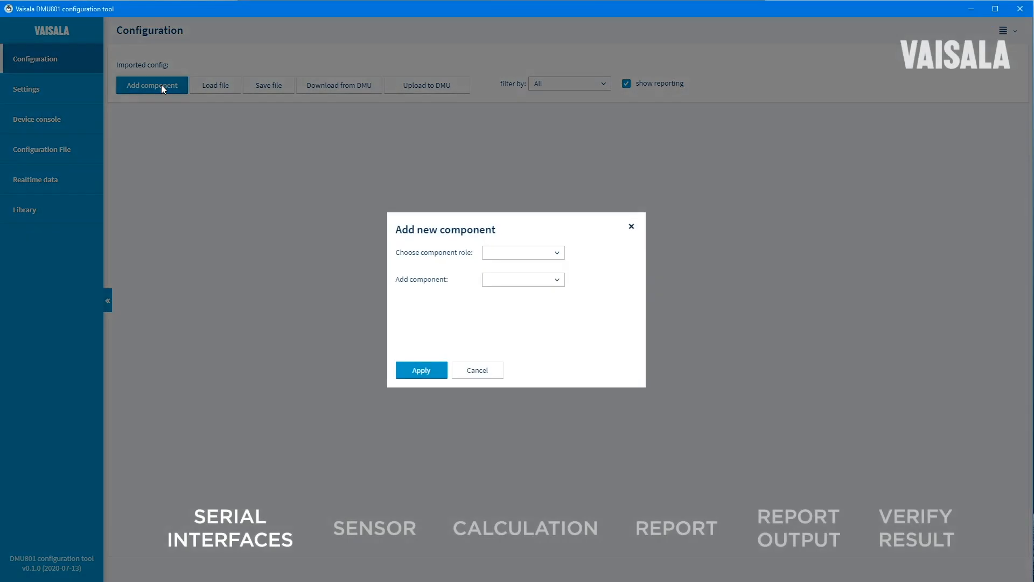
click(523, 252)
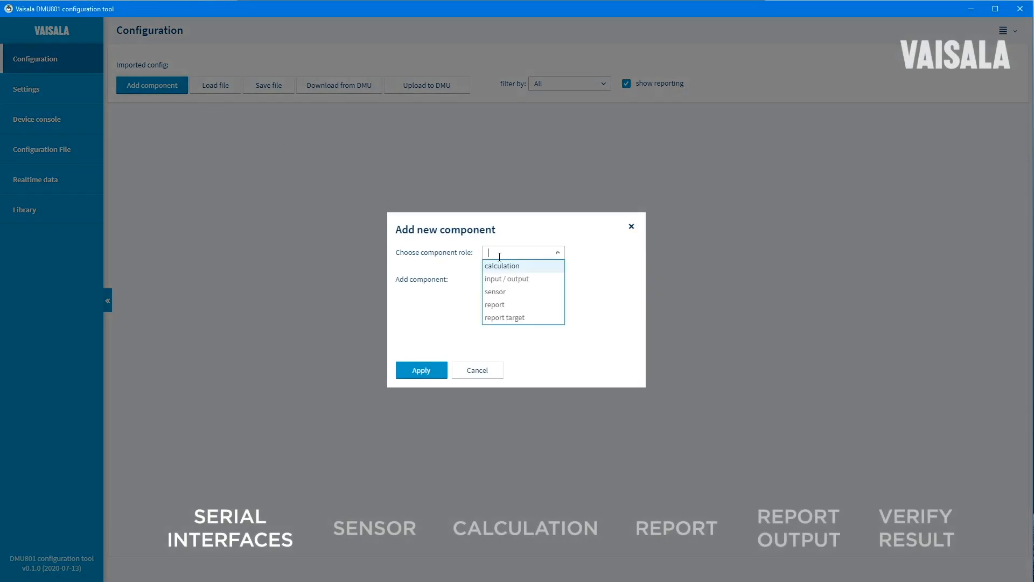
mouse_move(506, 279)
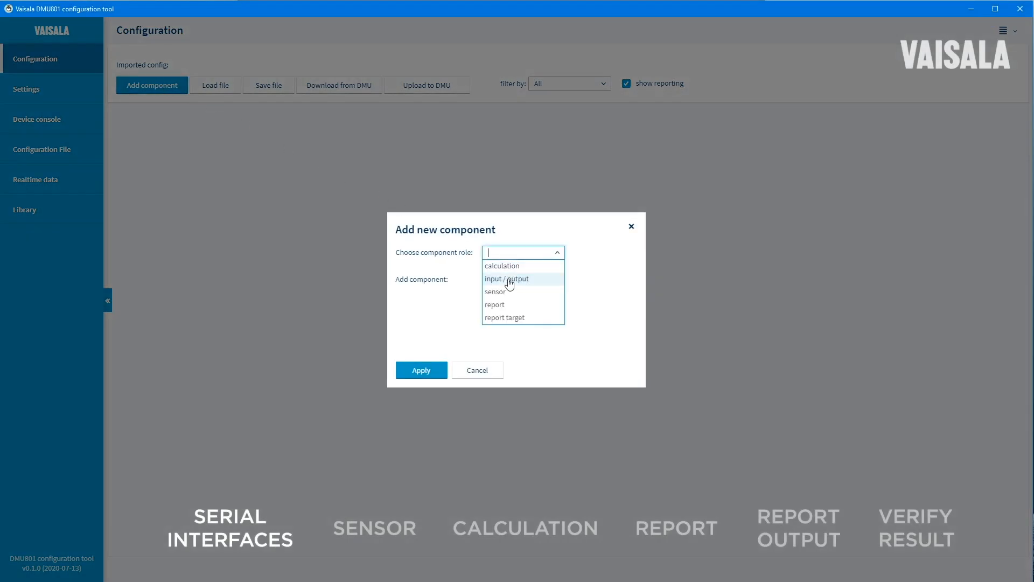
click(506, 278)
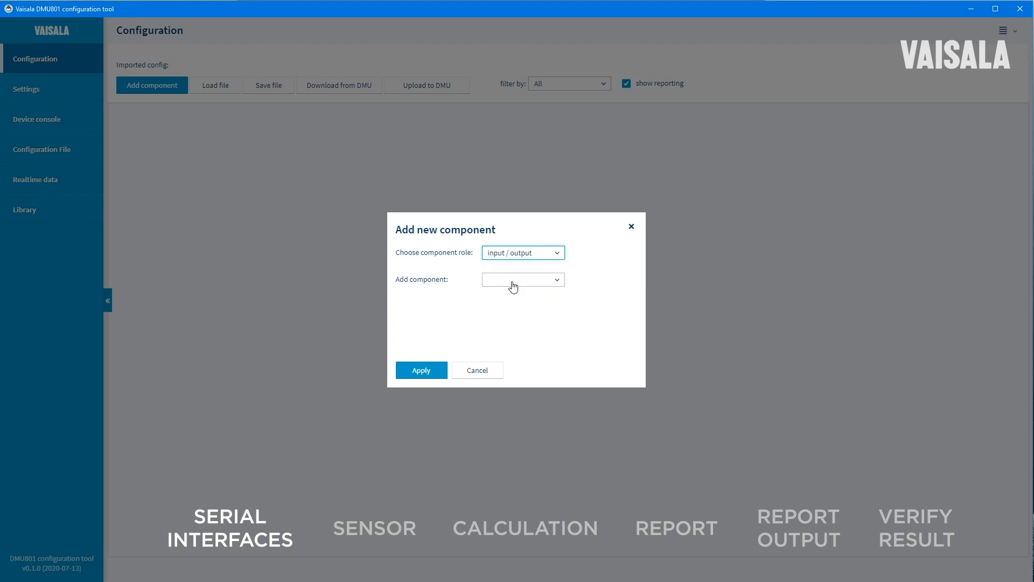
click(522, 280)
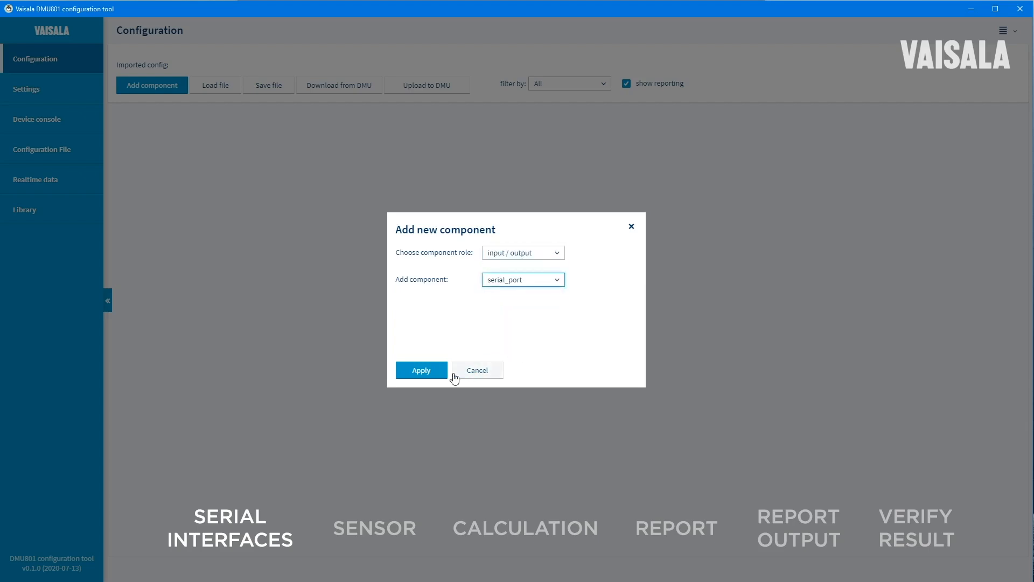
click(421, 370)
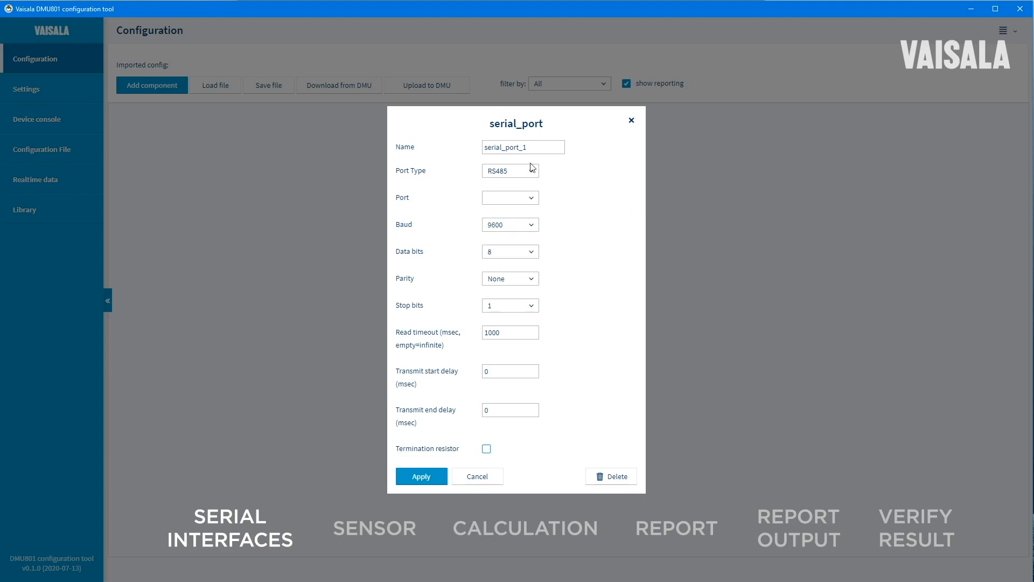
Name the serial port COM_A1_HMP155, assign it to port COM_A1, and apply.
triple_click(523, 147)
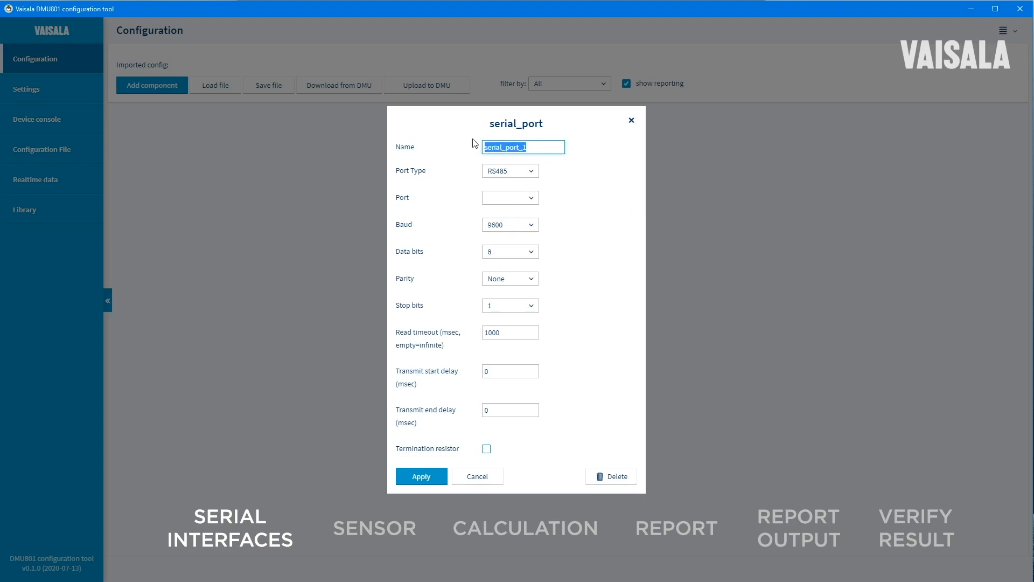
text(COM_A1_HMP1)
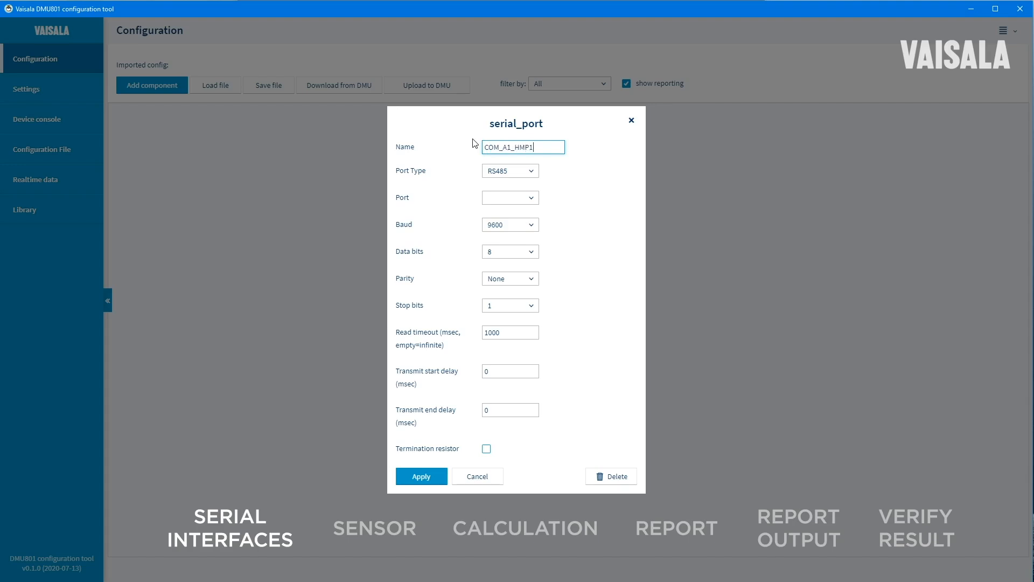
text(55)
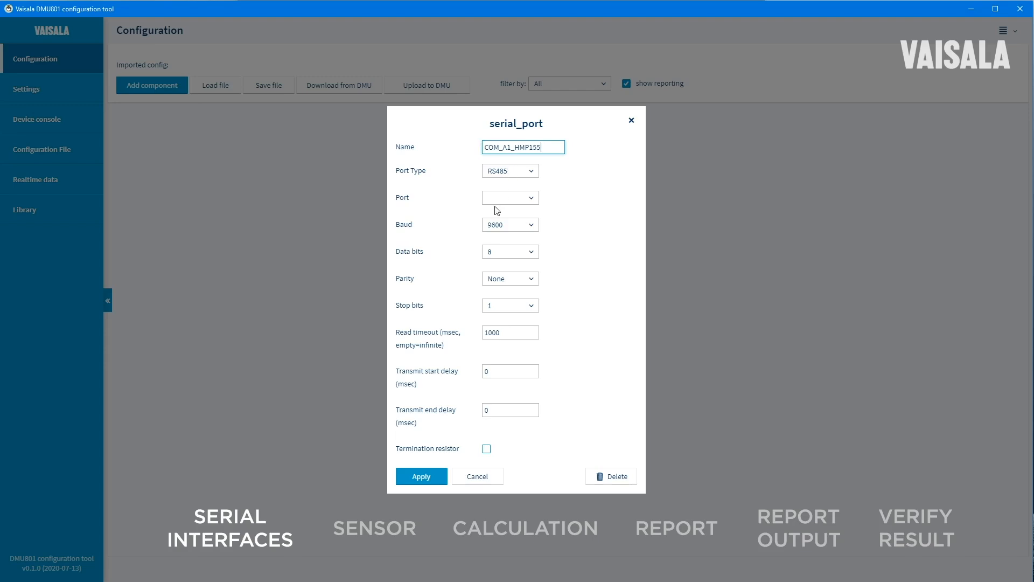
click(510, 197)
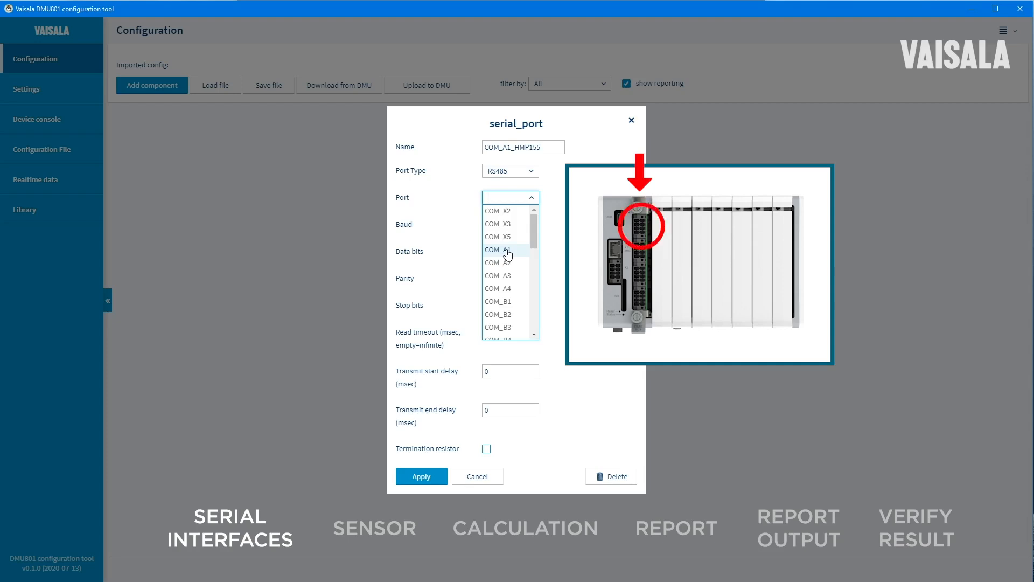
click(498, 250)
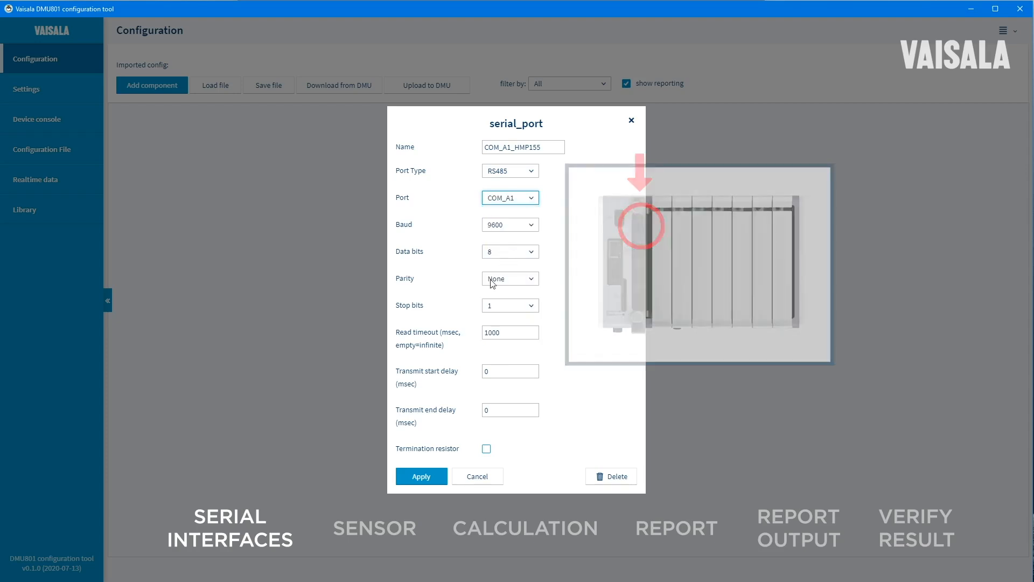
click(421, 476)
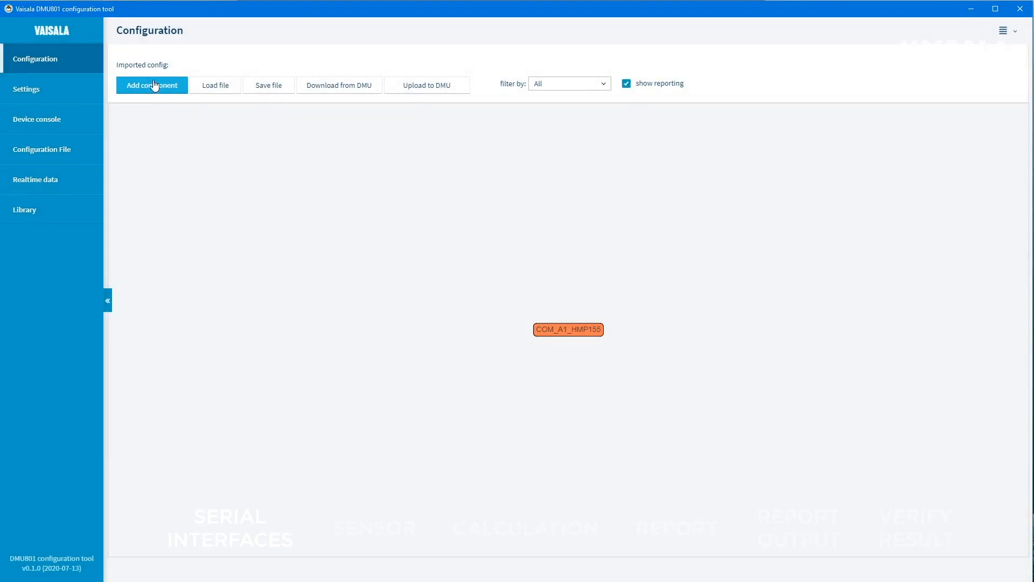
Add a second input/output serial_port component.
click(151, 85)
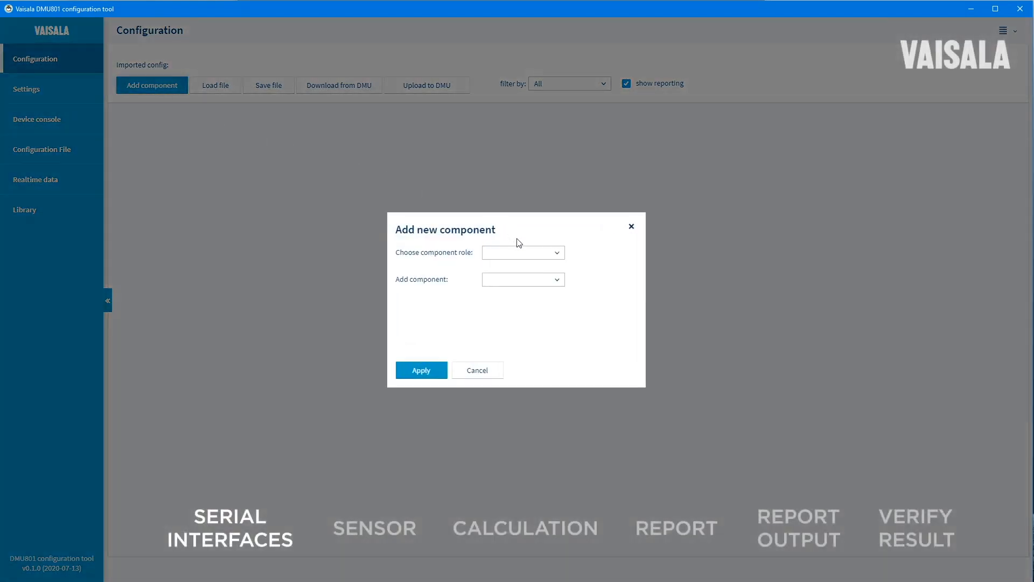
click(524, 252)
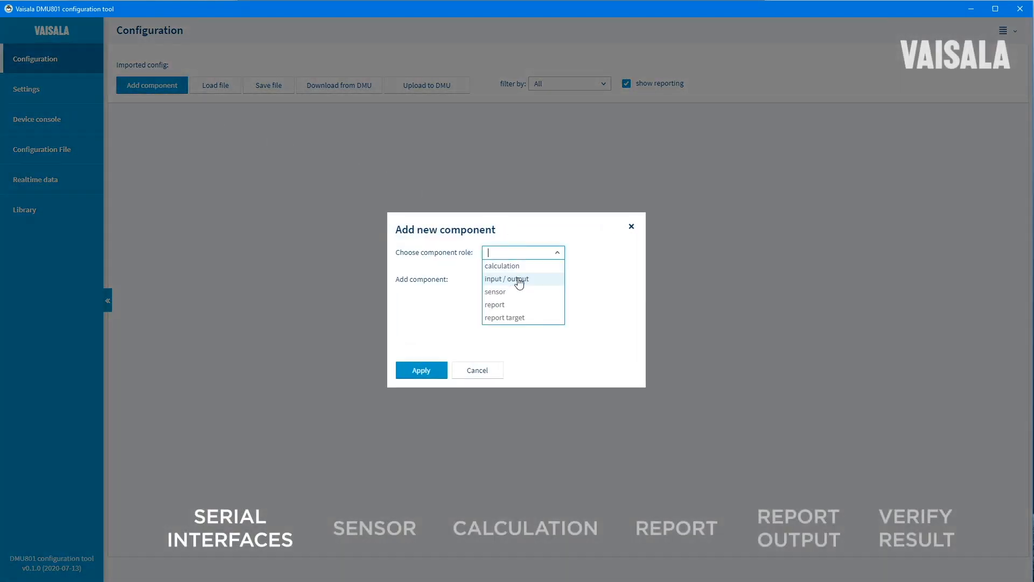
click(506, 278)
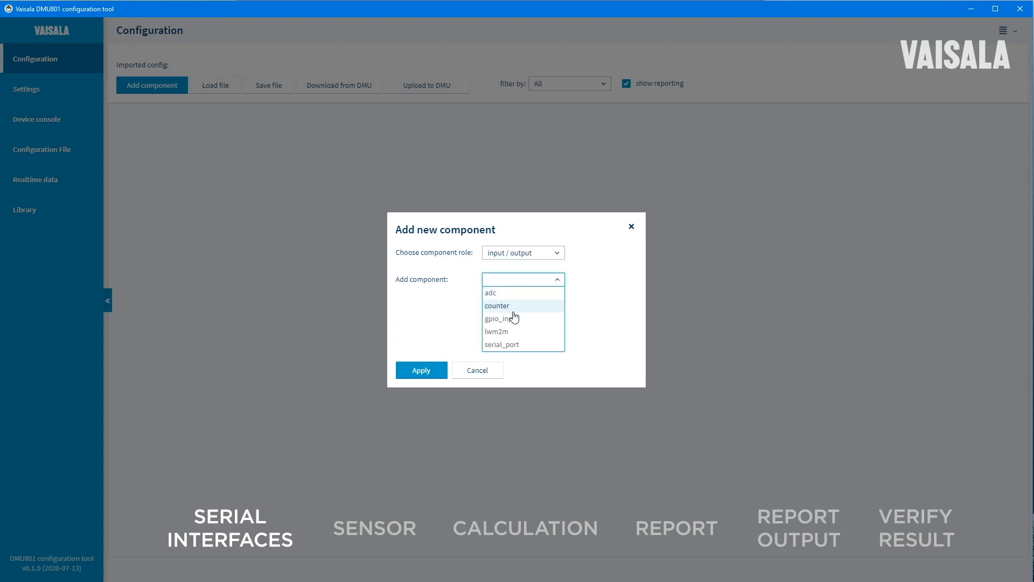
click(502, 345)
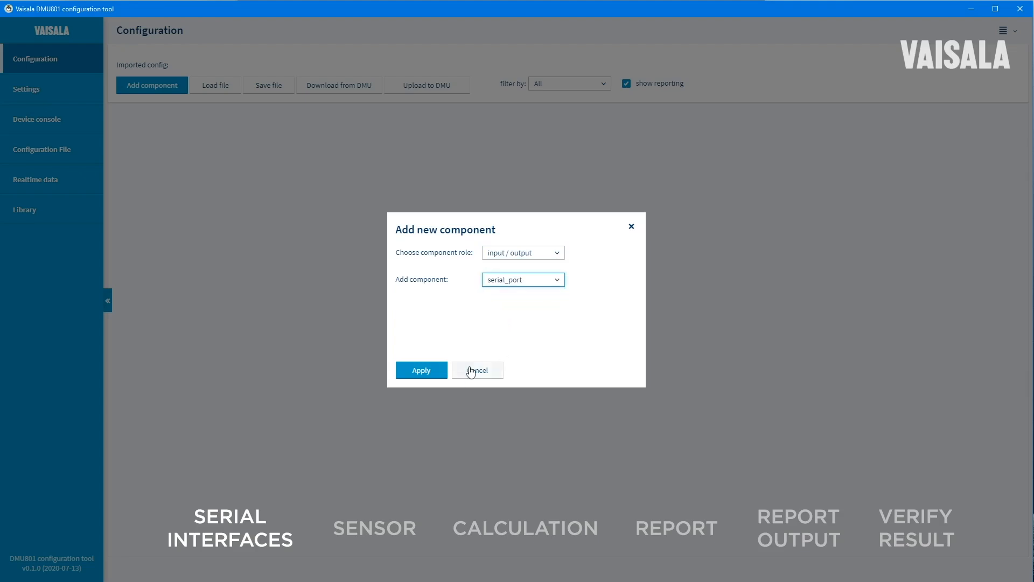
click(421, 369)
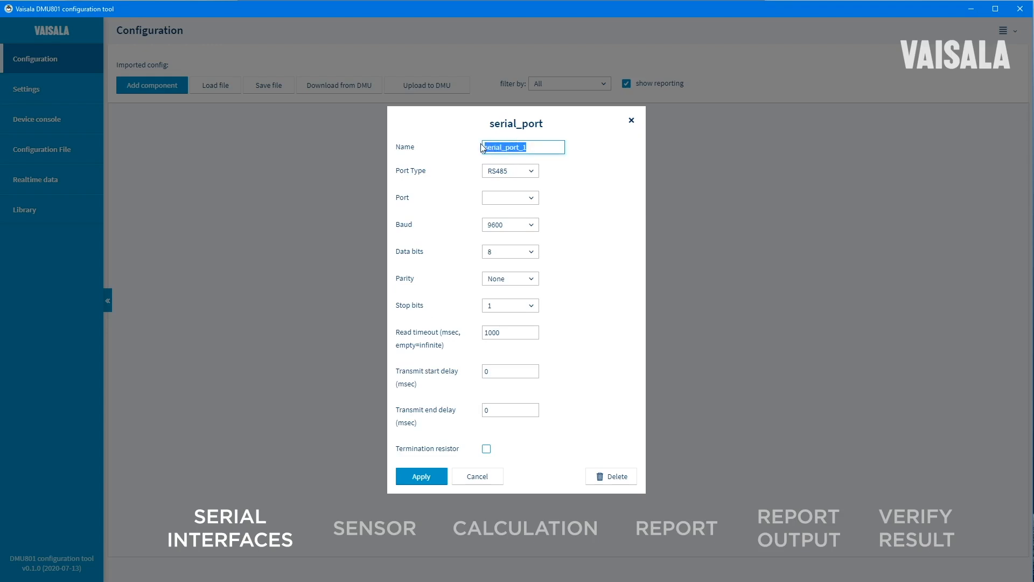
Name the port COM_A4_RS232_Report, set port type RS232 on COM_A4, and apply.
text(COM_A4_RS232_Repor)
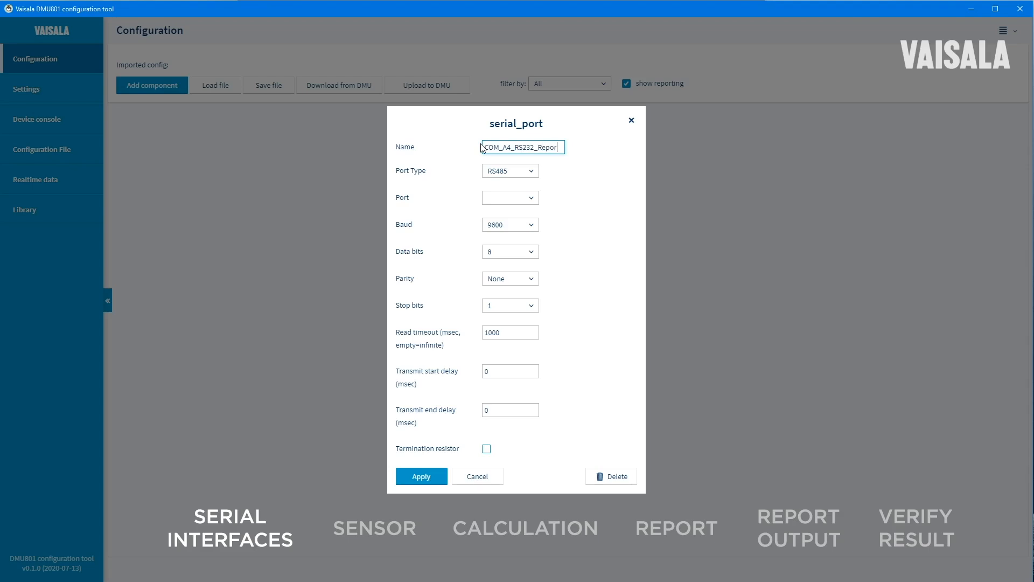
click(510, 170)
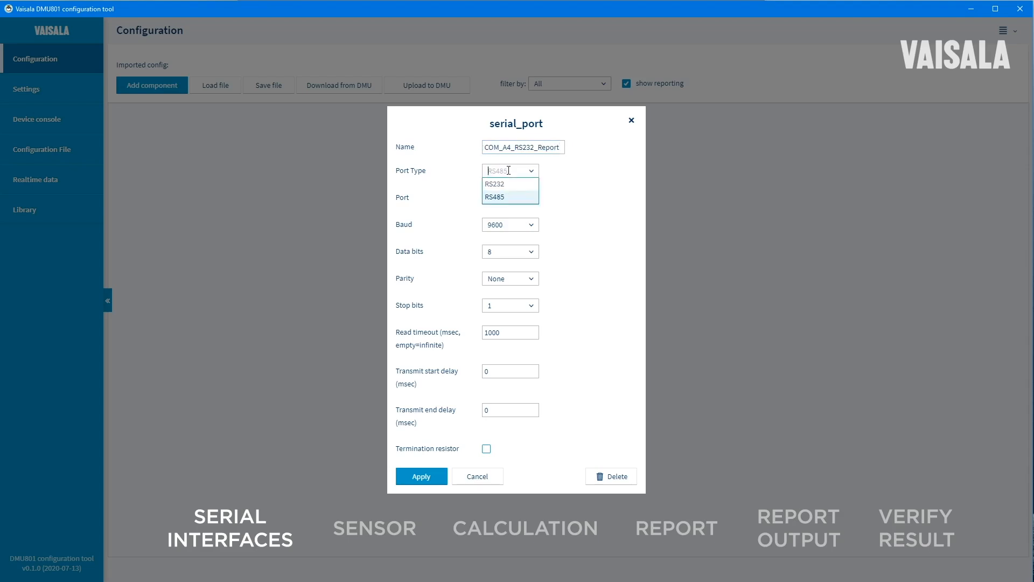
click(495, 184)
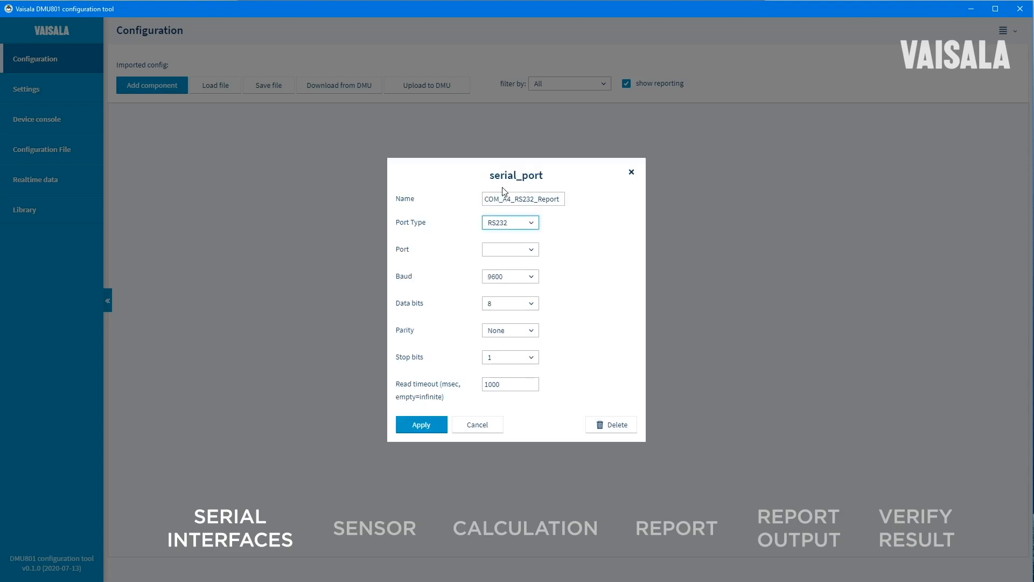
click(510, 249)
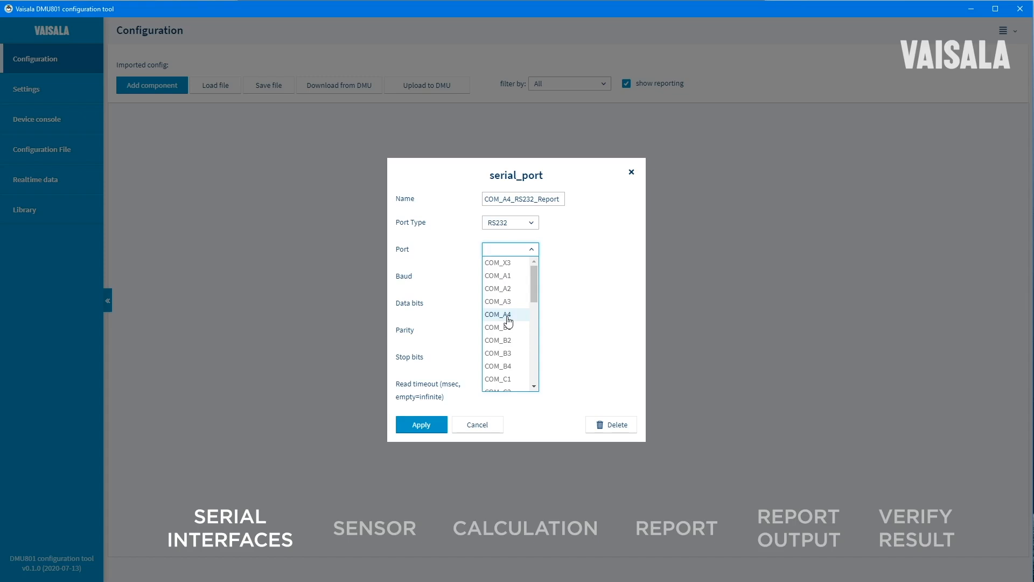
click(504, 249)
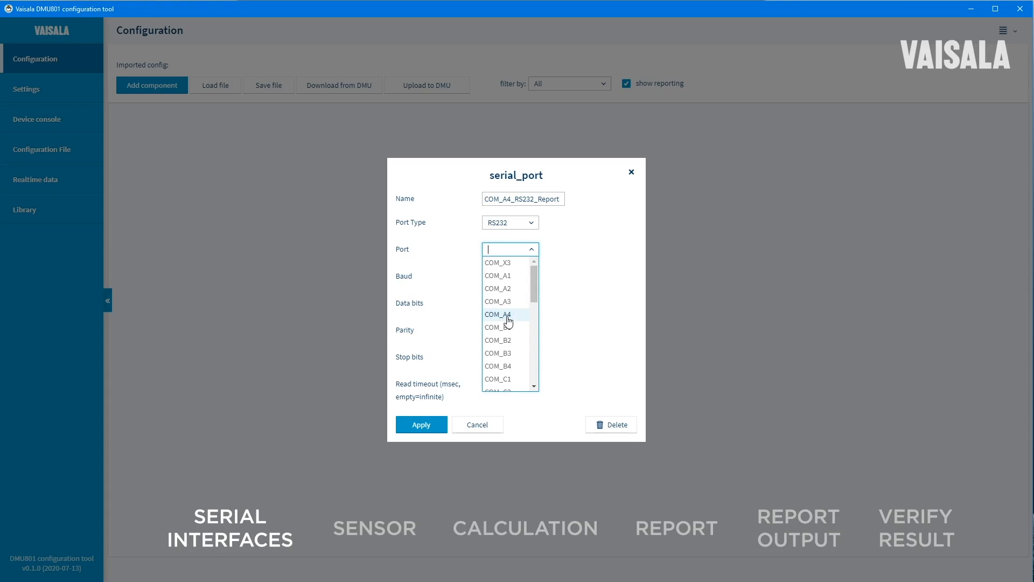
click(497, 315)
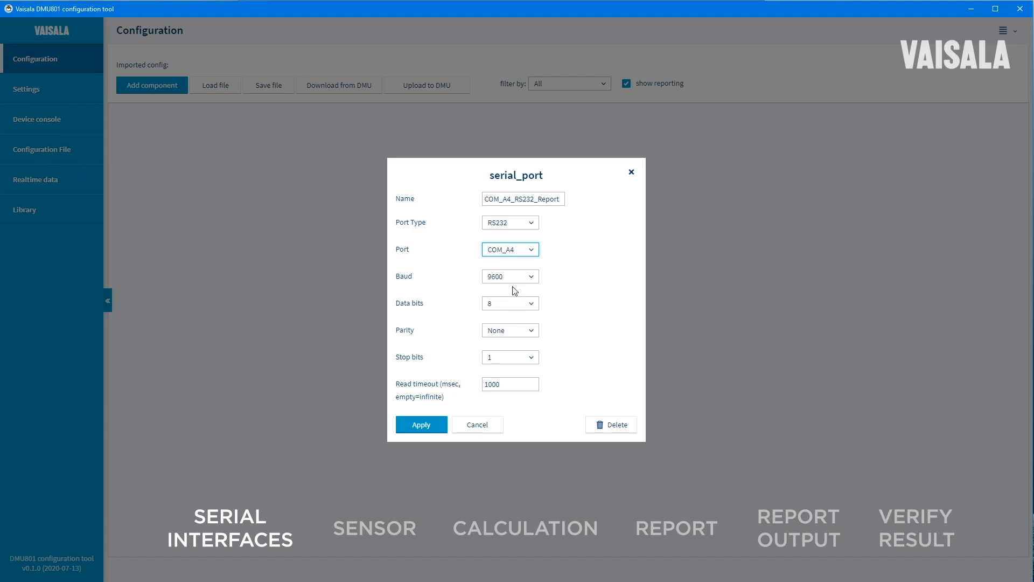
mouse_move(431, 426)
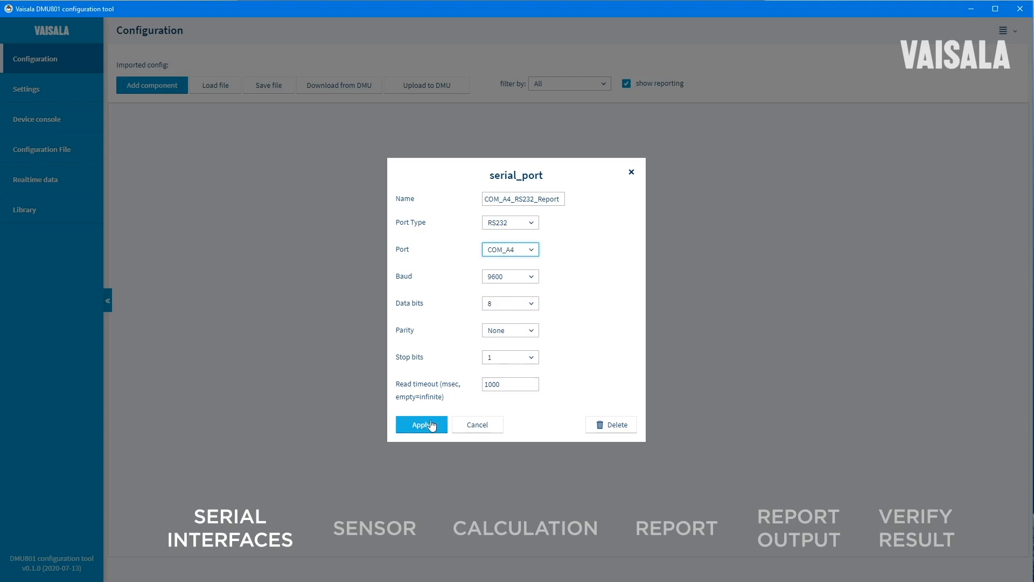
click(421, 424)
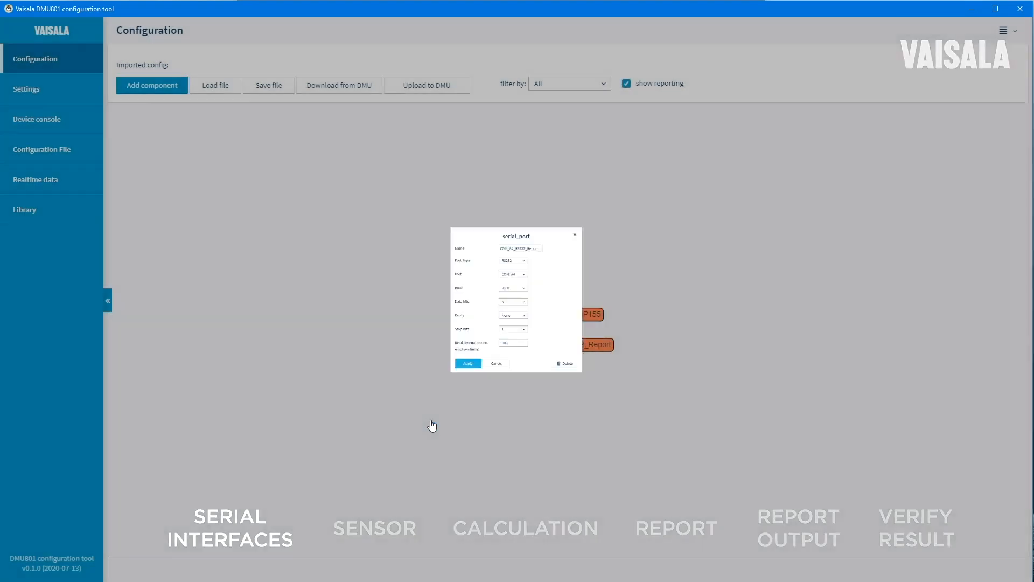
click(467, 363)
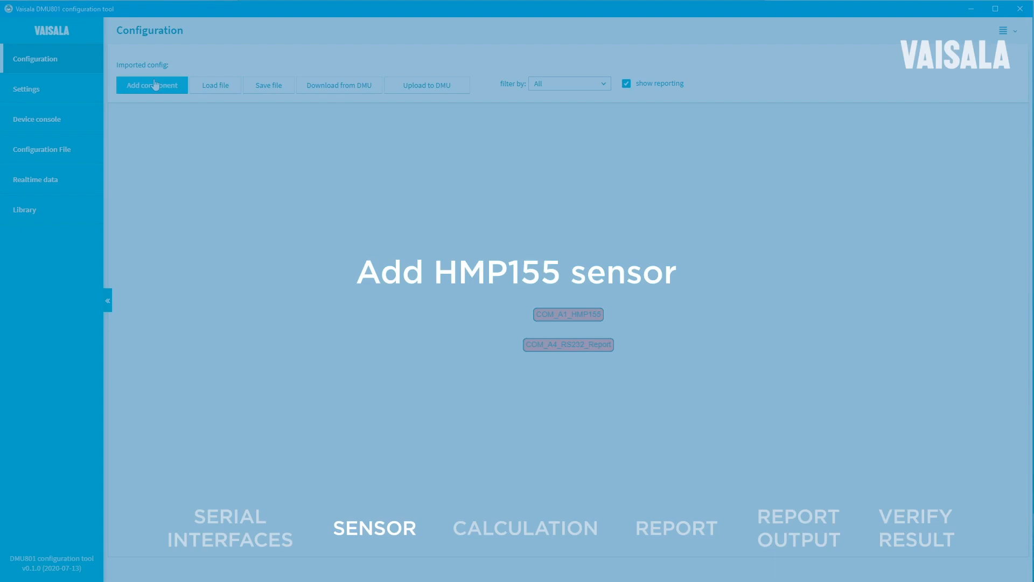
Add a new sensor component of type hmp155.
click(152, 84)
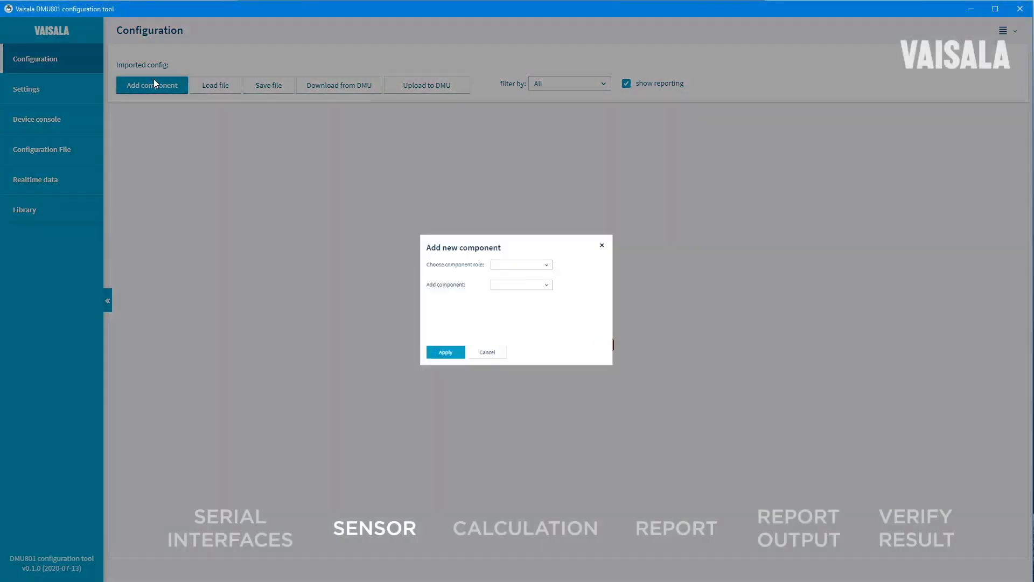
click(521, 265)
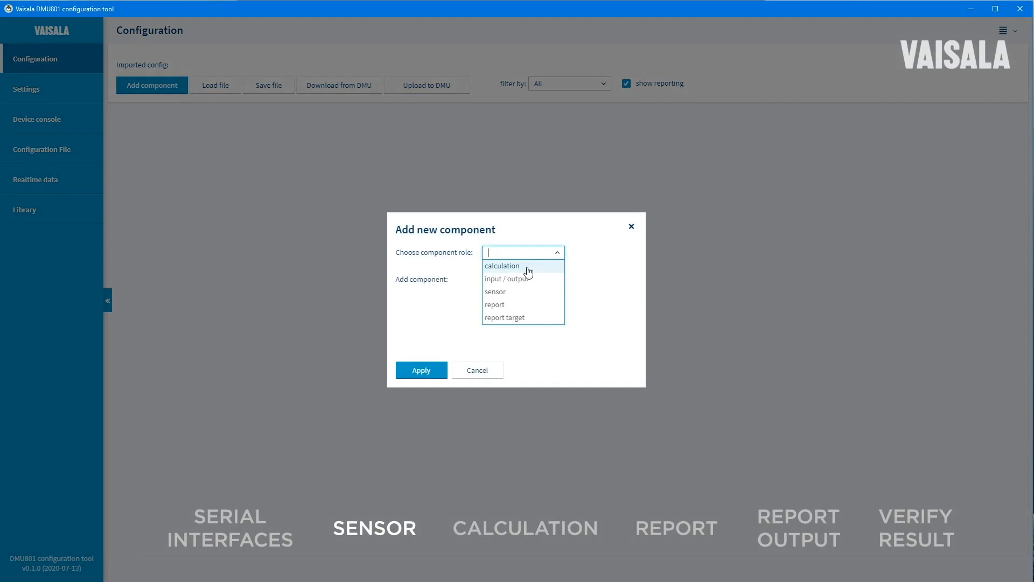
click(495, 291)
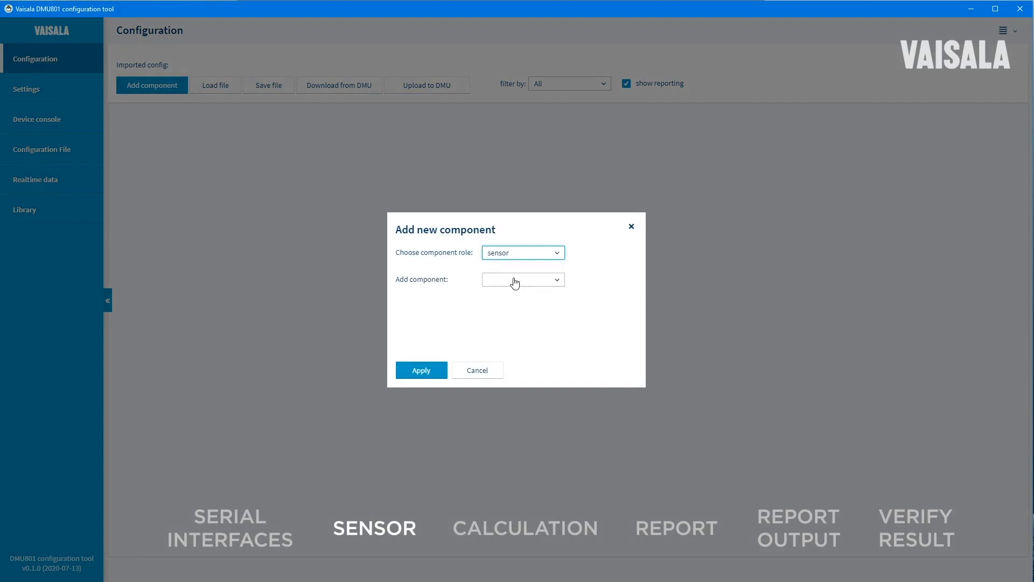
click(522, 280)
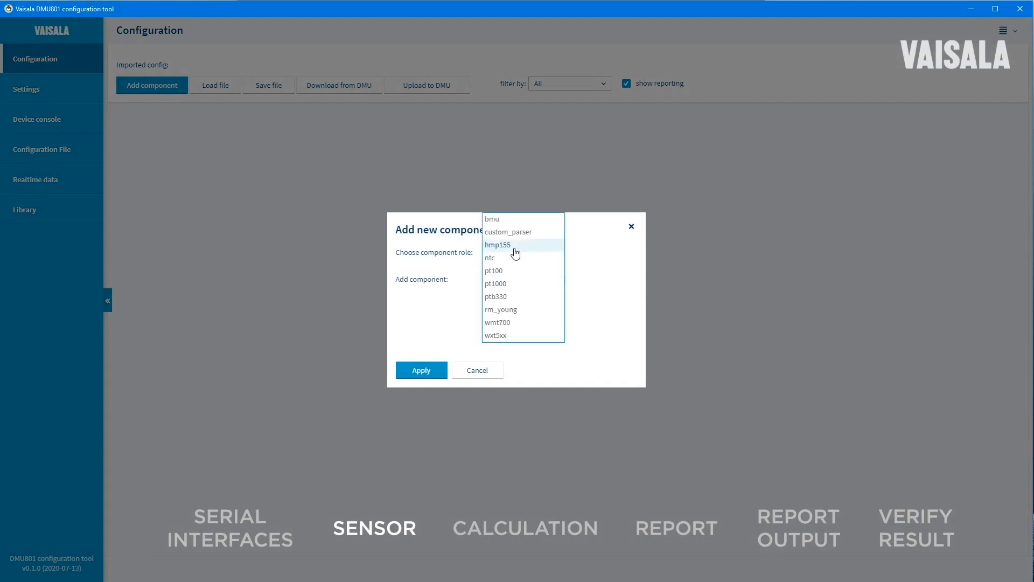
click(497, 244)
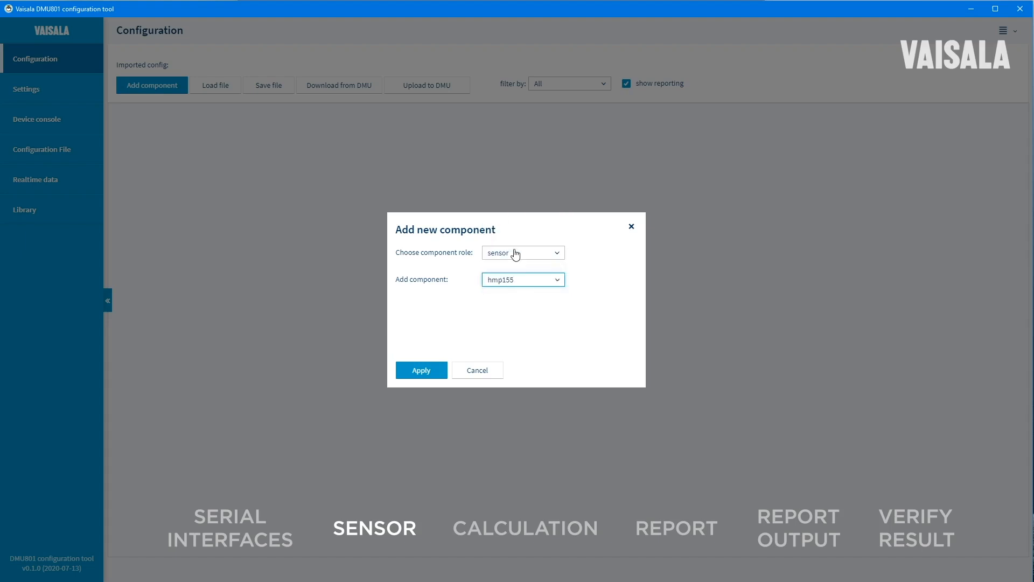
click(421, 370)
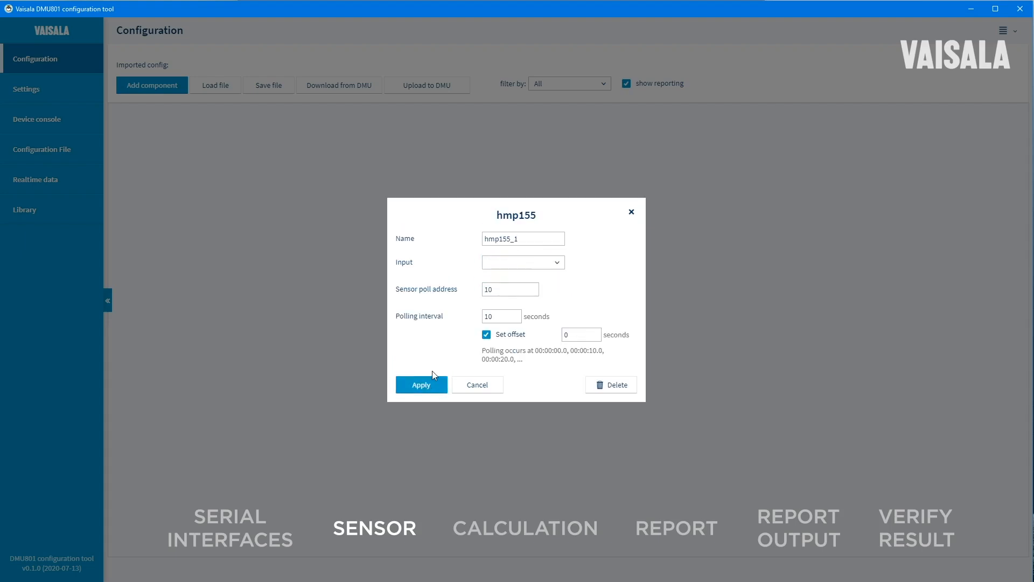
Set the hmp155_1 sensor's input to COM_A1_HMP155 and apply.
click(524, 262)
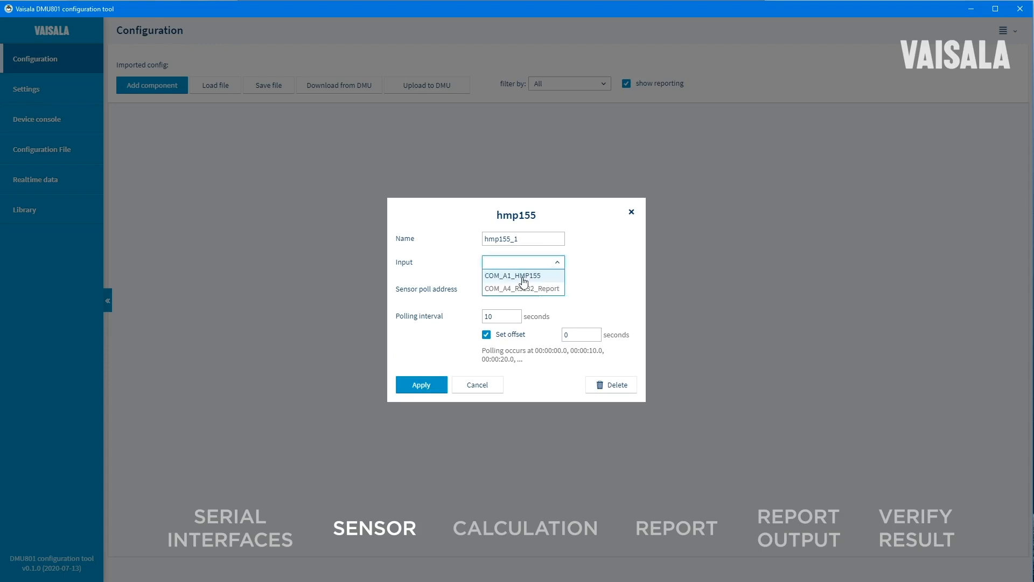
click(512, 276)
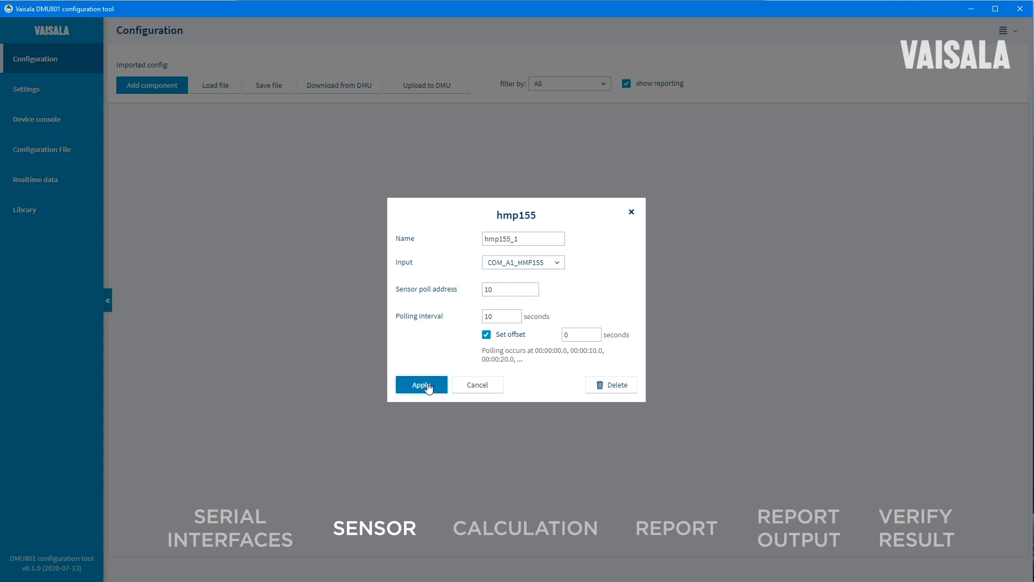
click(420, 384)
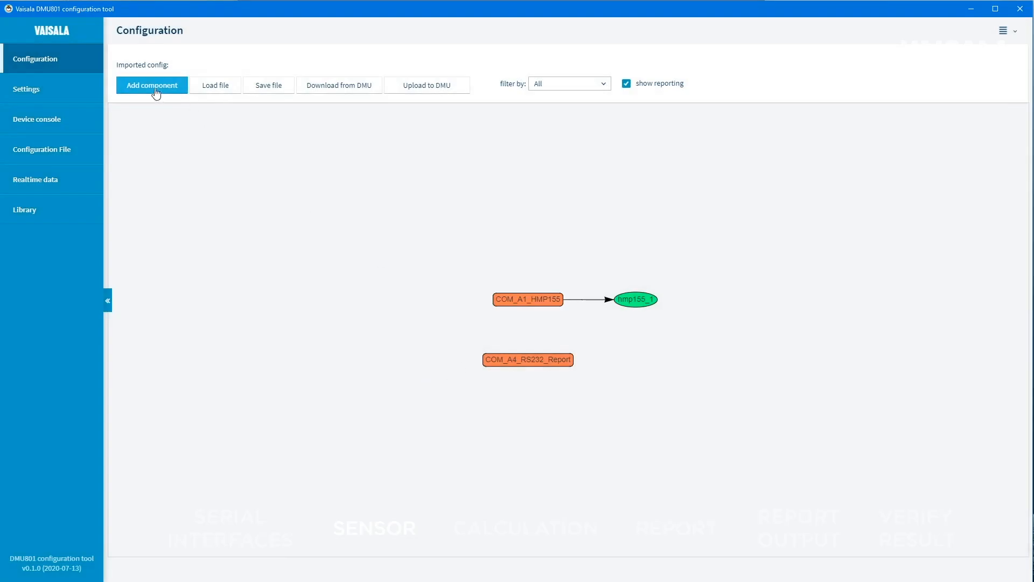
click(151, 86)
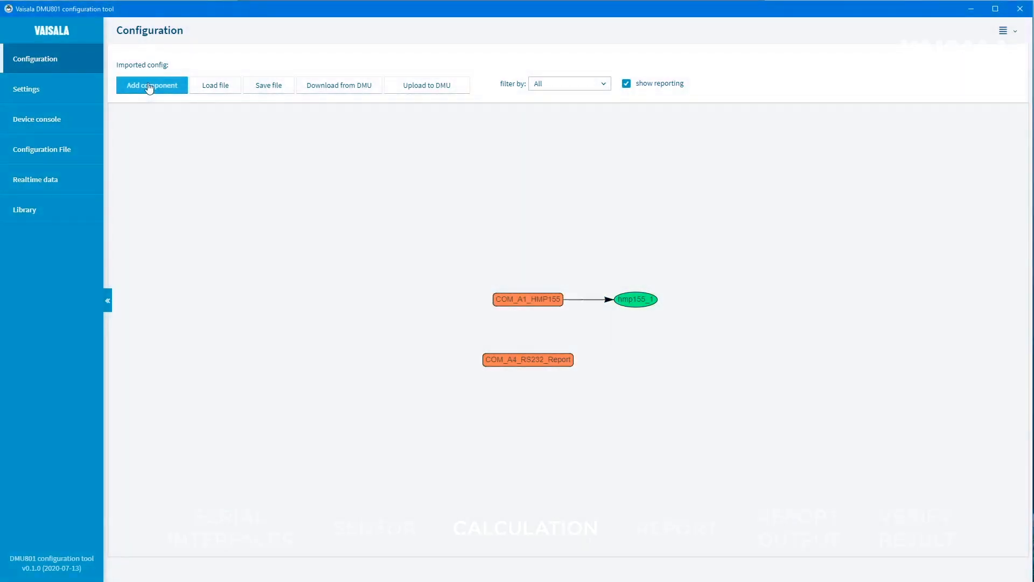
Add a new calculation component of type dewpoint.
click(151, 85)
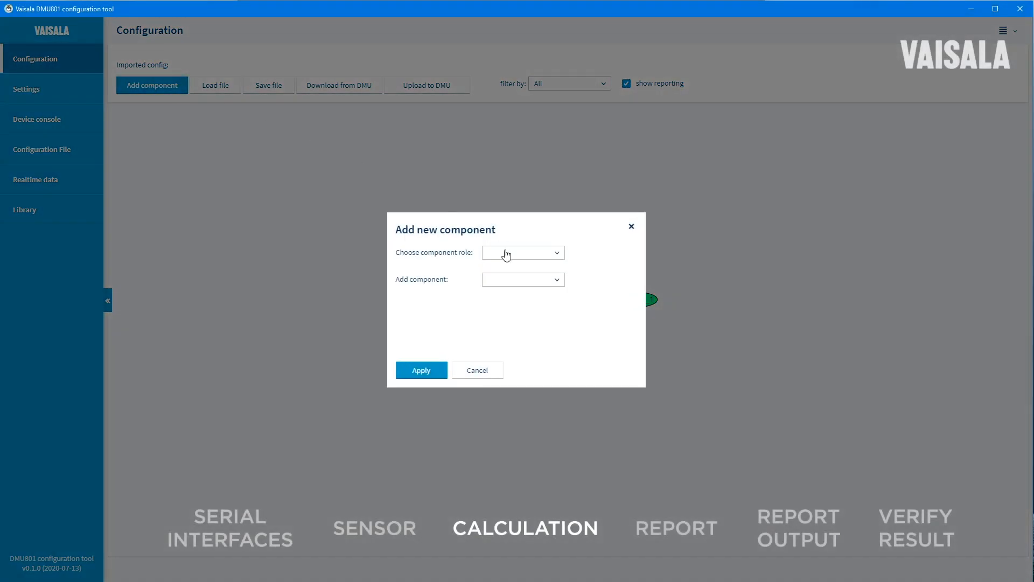
click(522, 252)
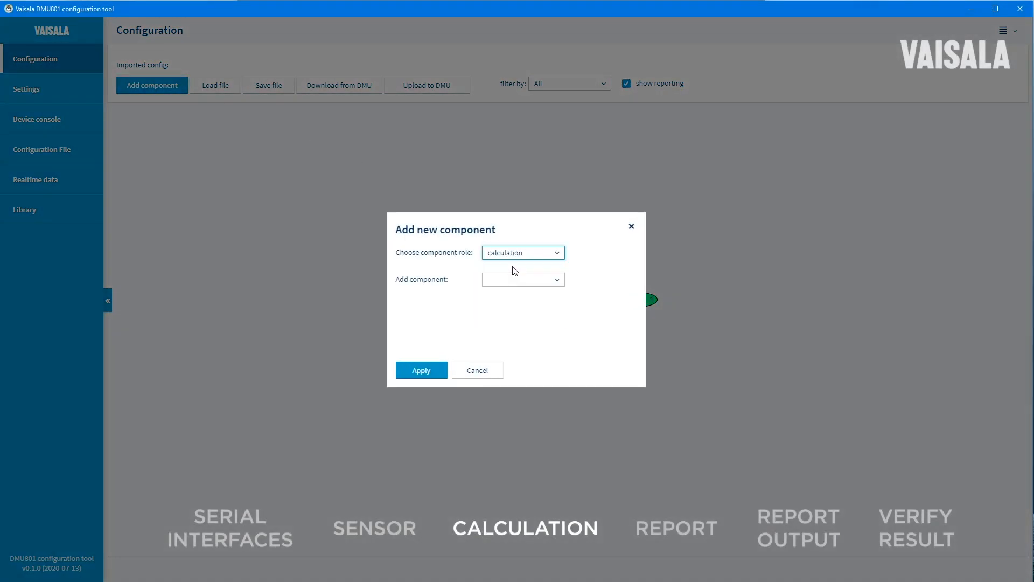
click(524, 252)
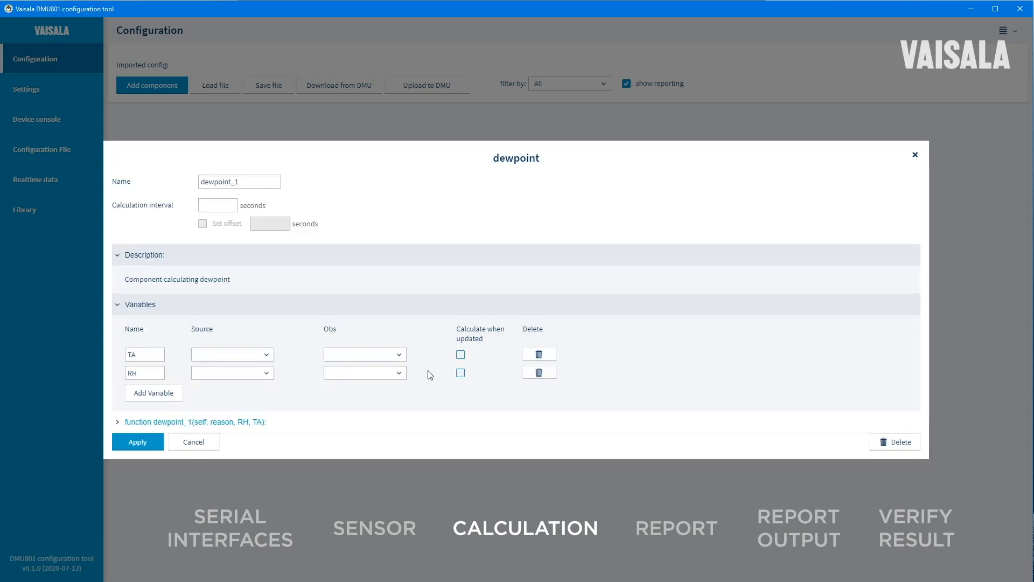
Set calculation interval 10 s, source TA and RH from hmp155_1, and apply.
click(218, 205)
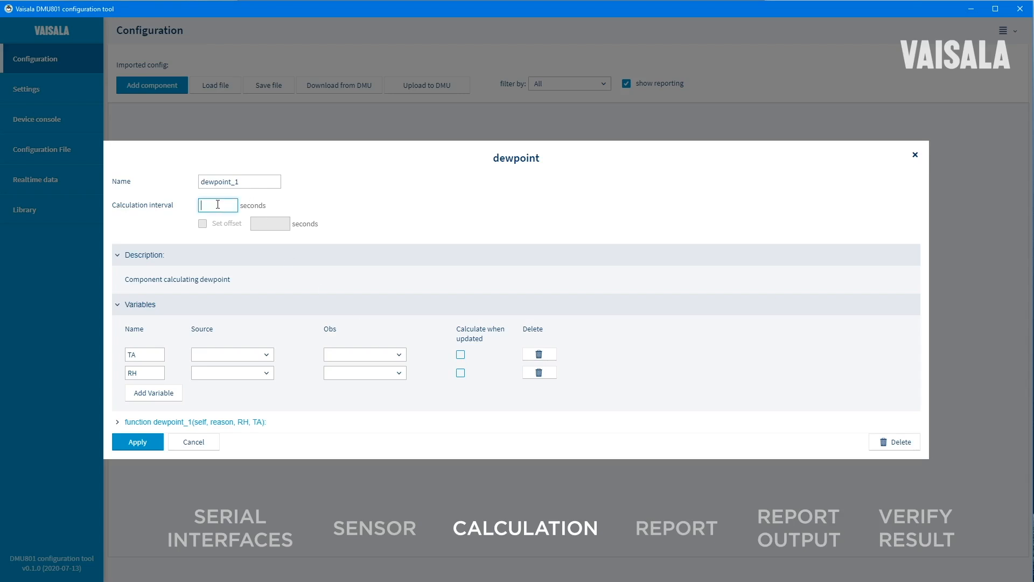
text(10)
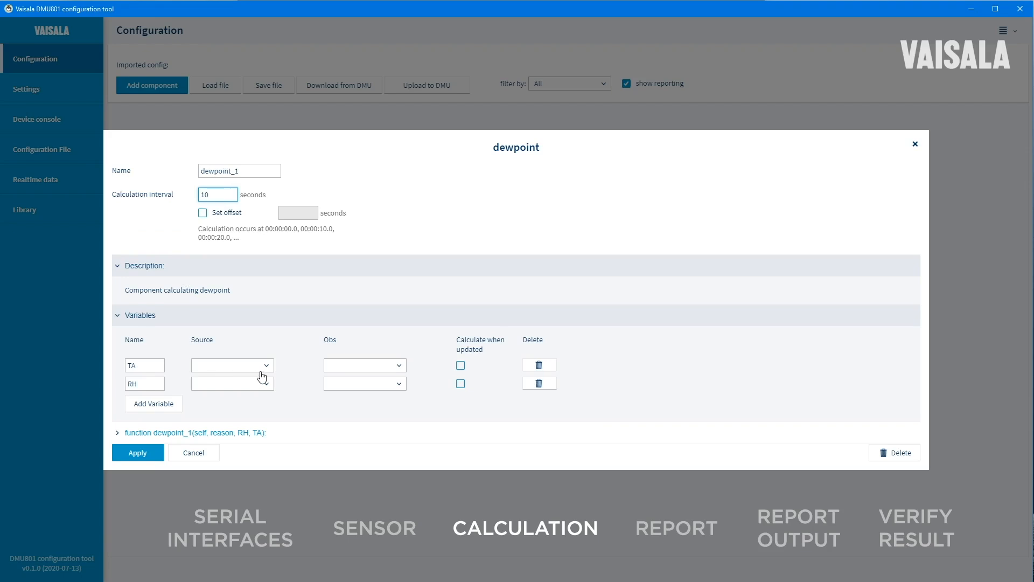
click(233, 365)
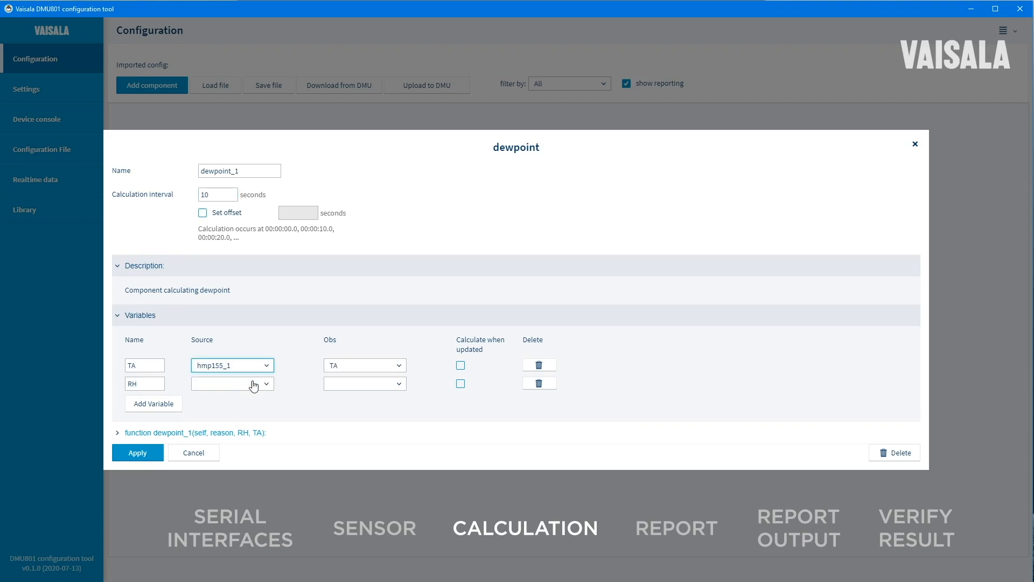
click(232, 384)
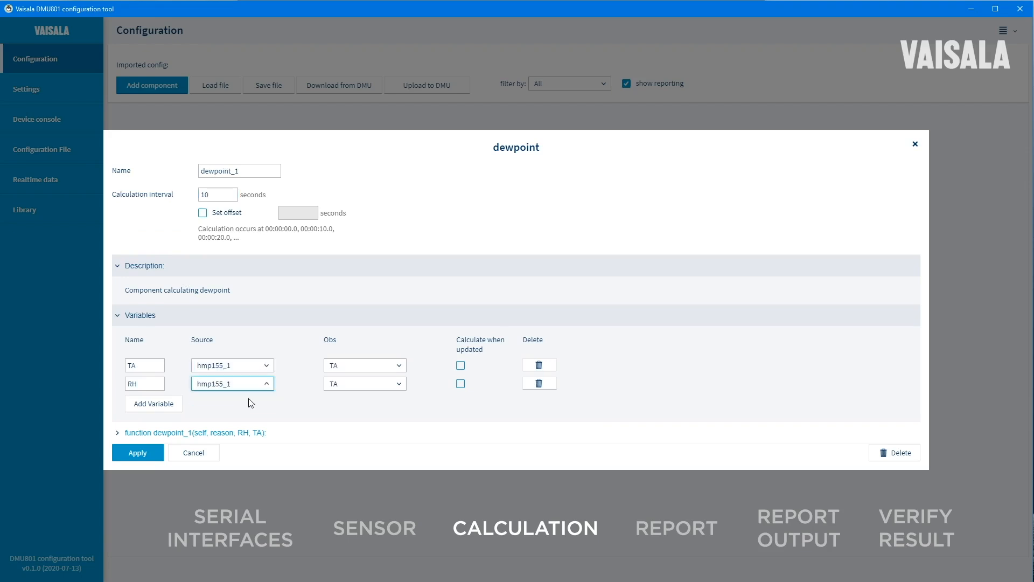
click(364, 383)
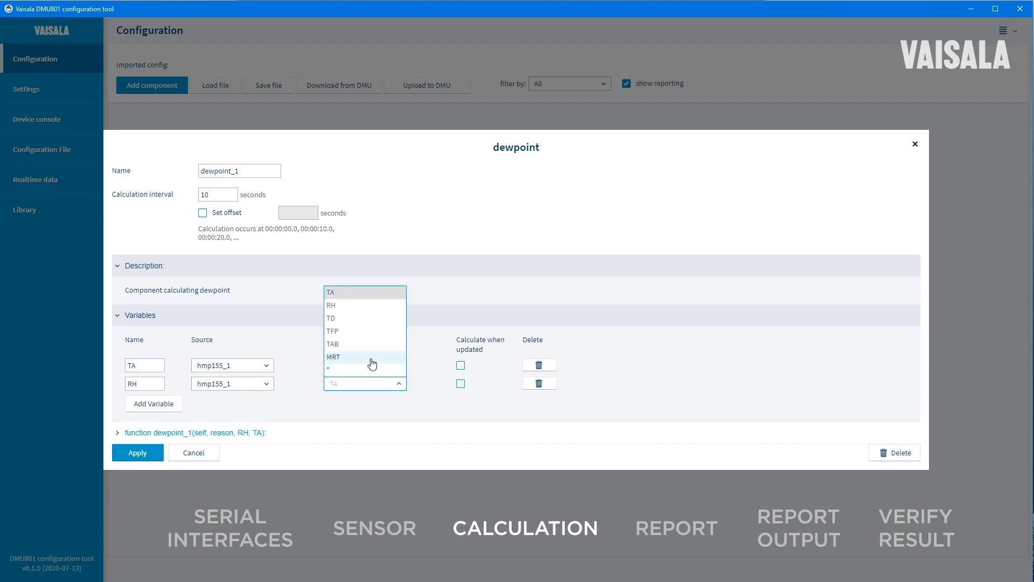
click(330, 305)
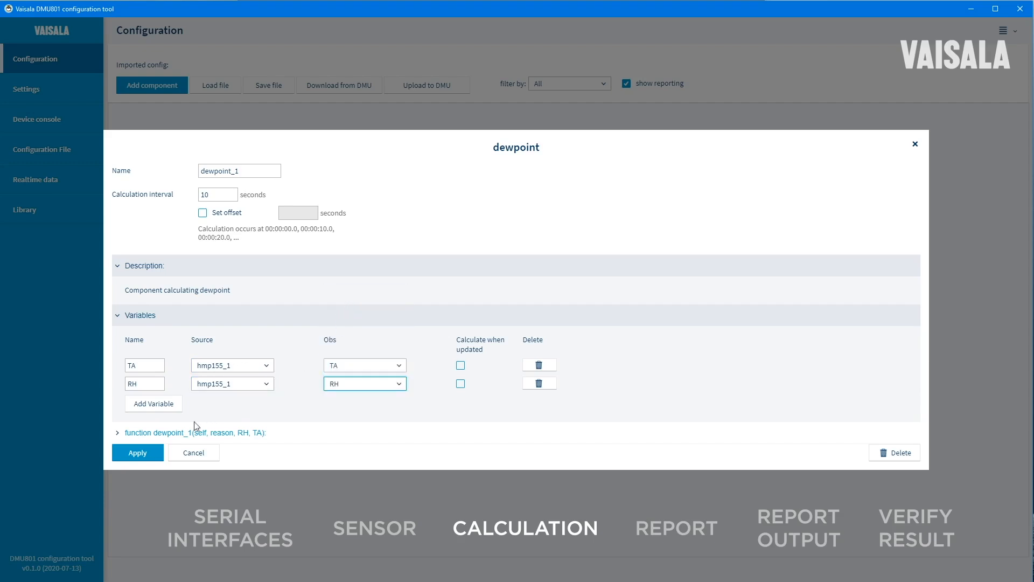
click(118, 433)
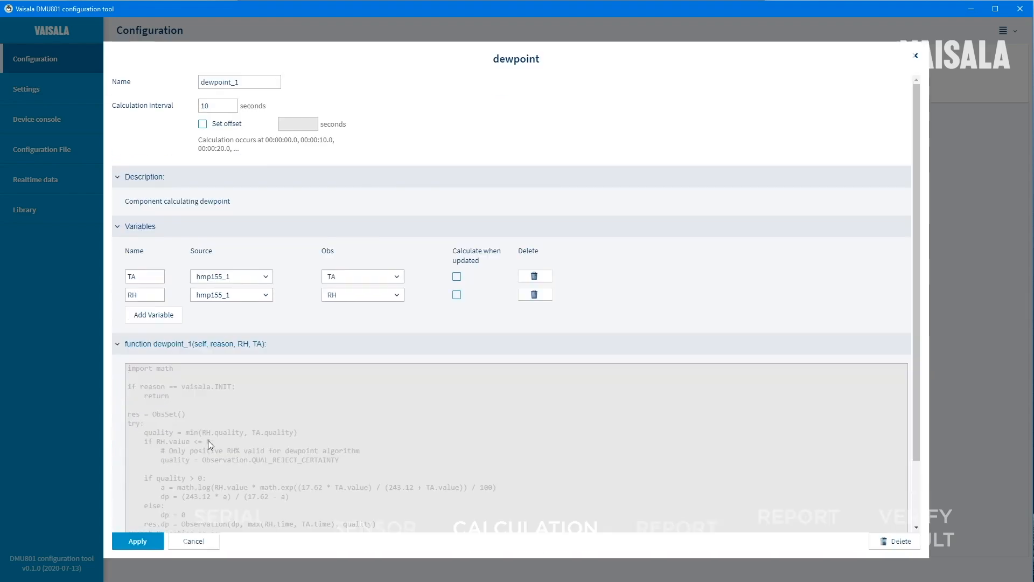
scroll(down, 3)
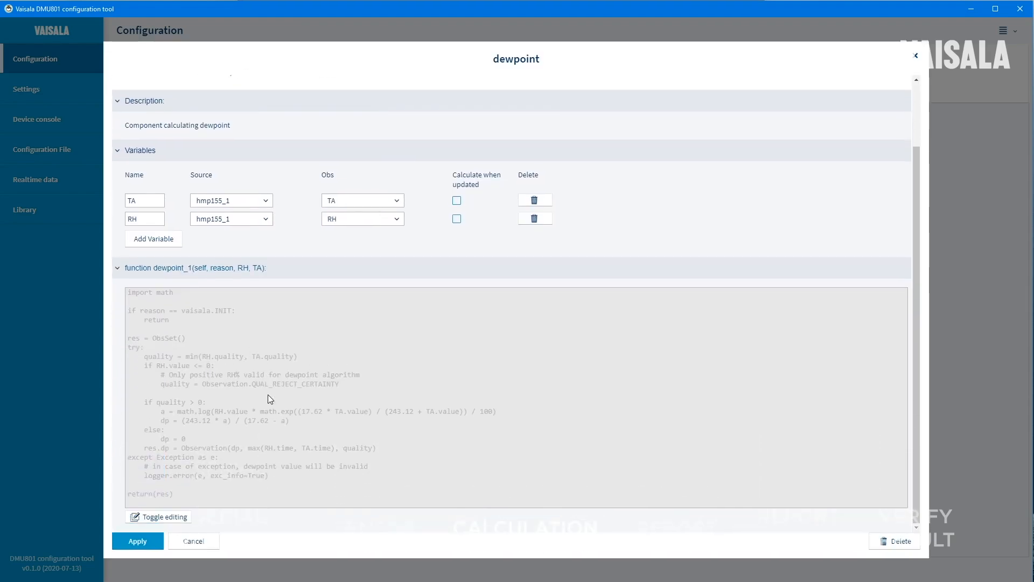
mouse_move(254, 434)
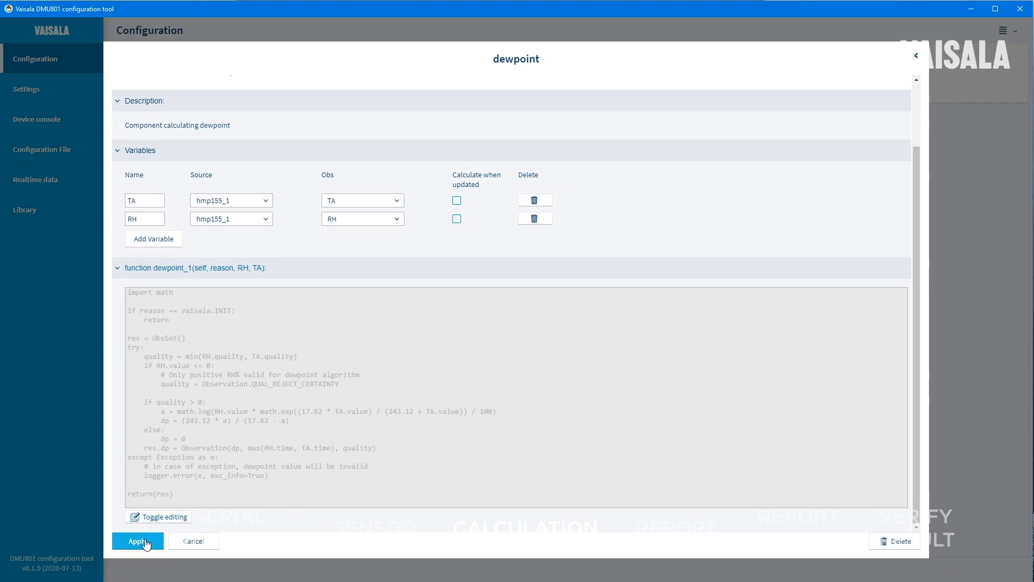
click(138, 541)
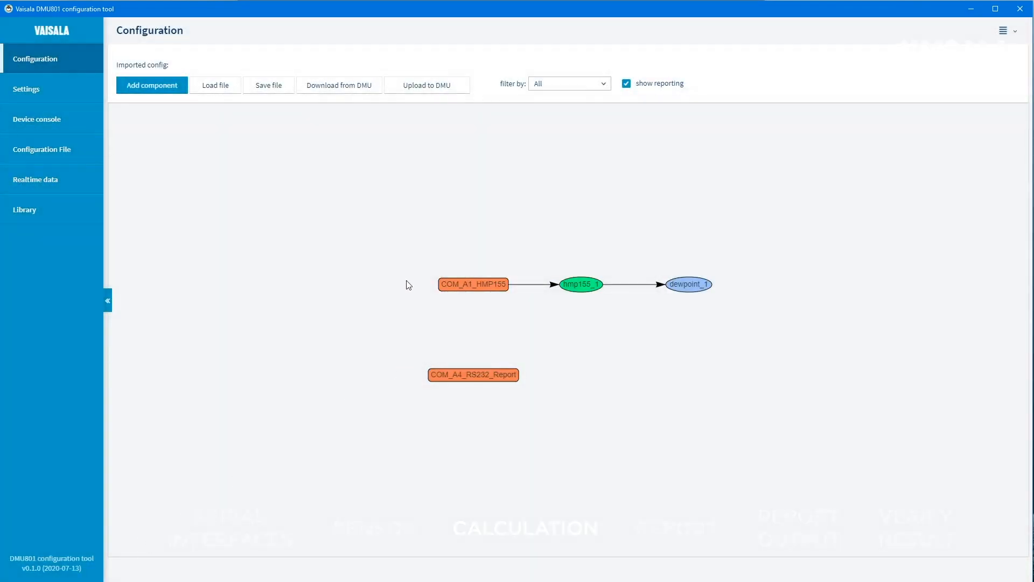
Add a new report component of type text_report.
click(153, 85)
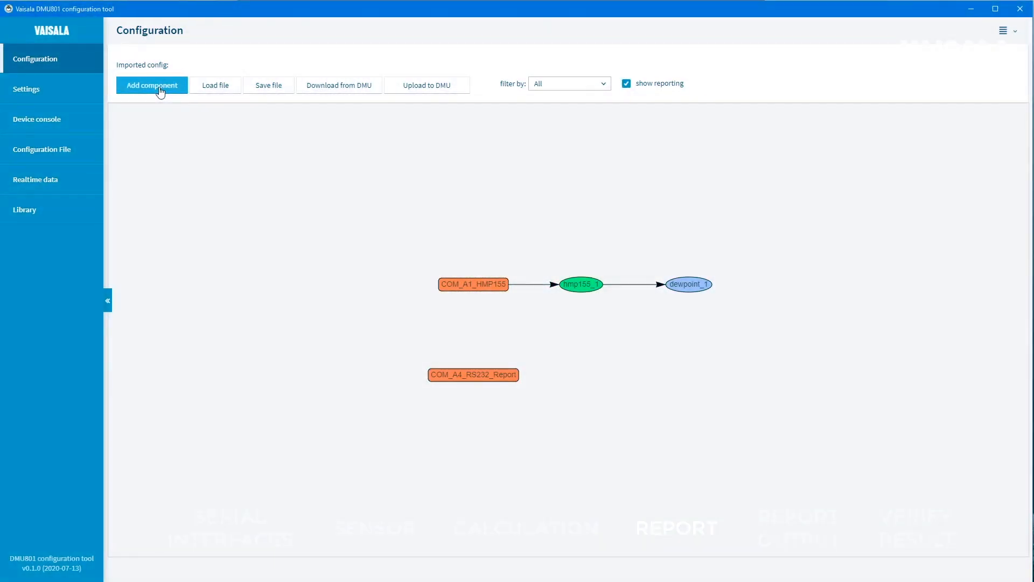
click(153, 85)
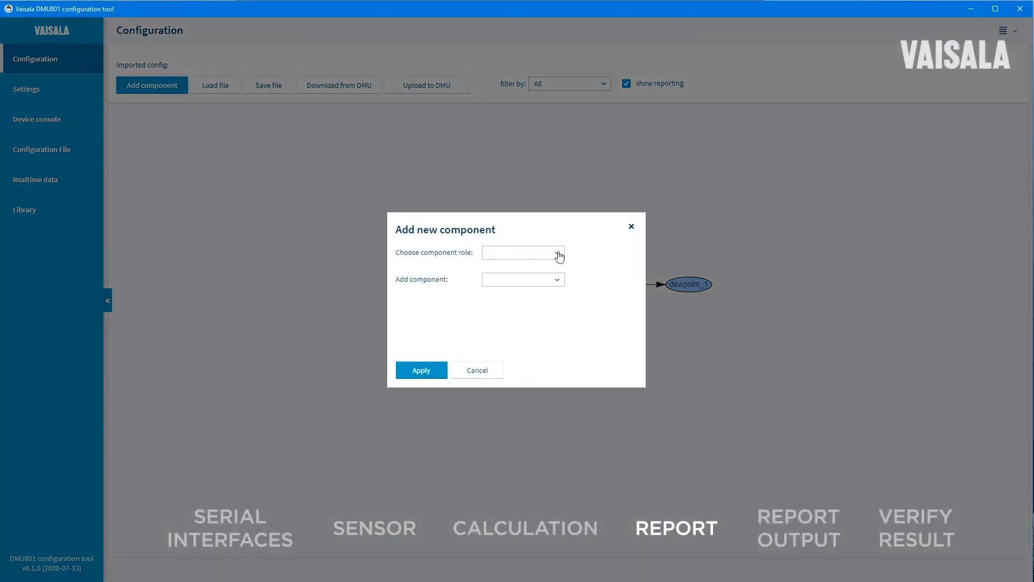
click(524, 252)
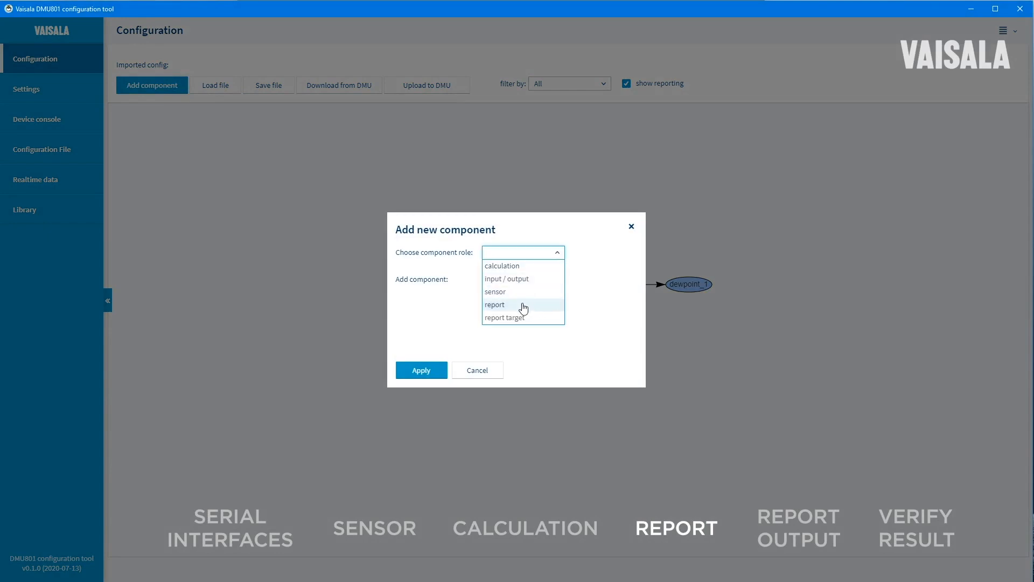
click(494, 304)
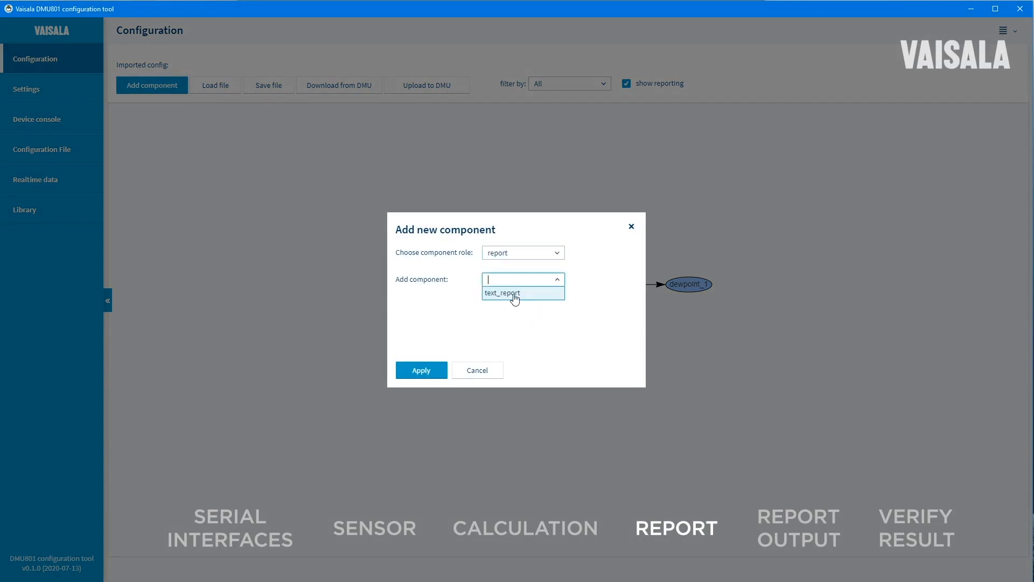
click(513, 293)
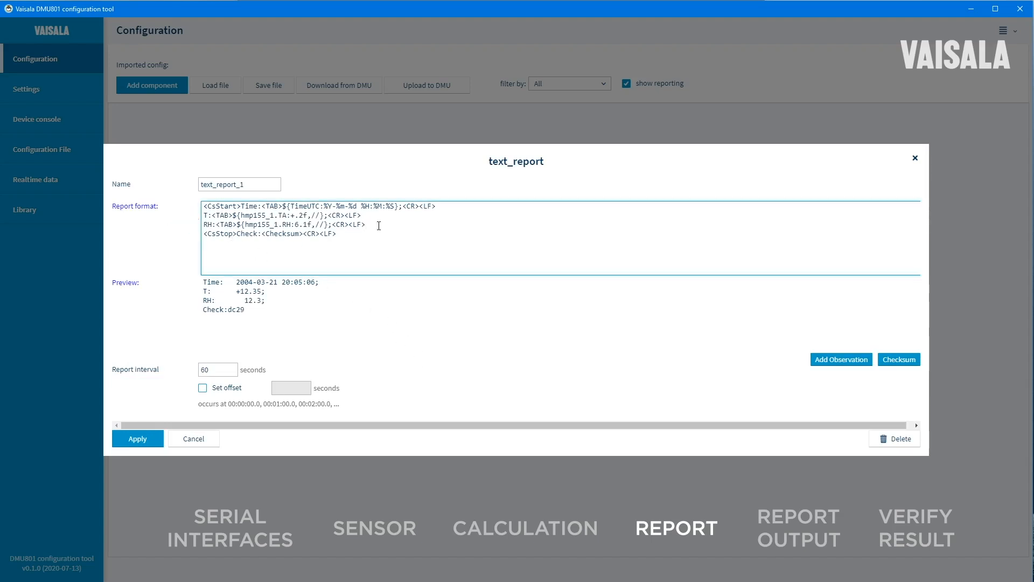
Insert a new report format line reading 'DP:<TAB>'.
key(Enter)
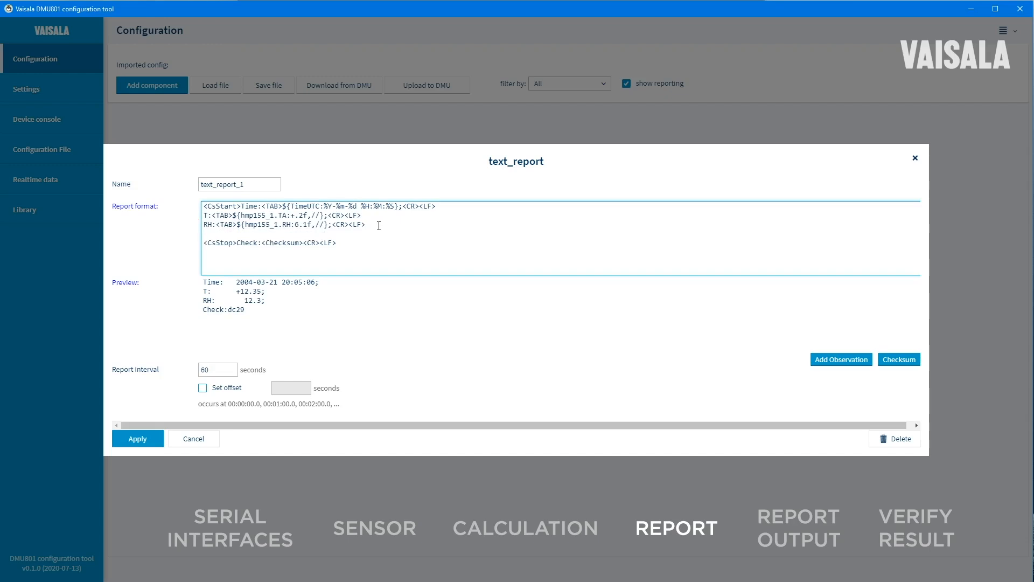
text(DP:)
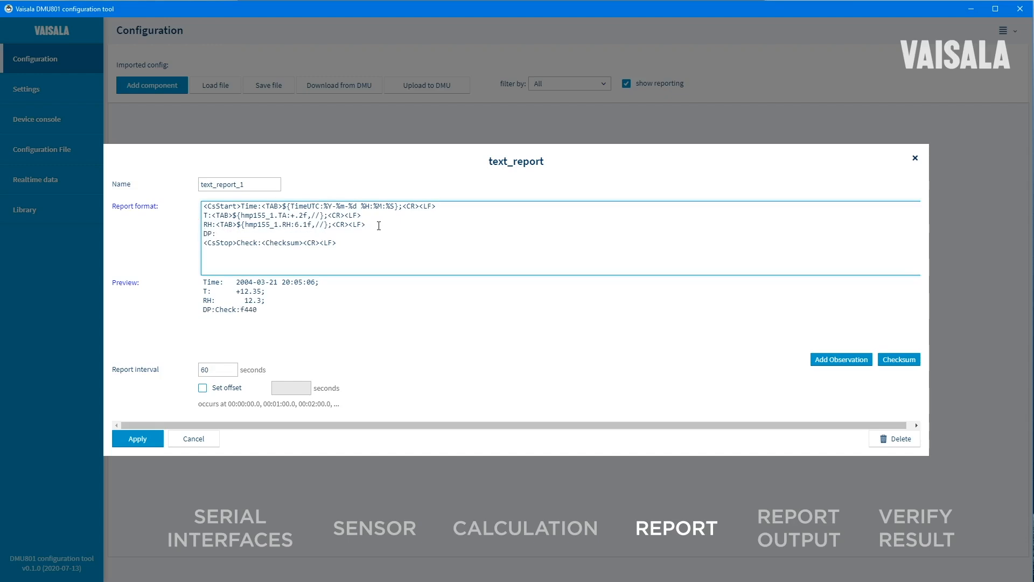
text(<TAB>)
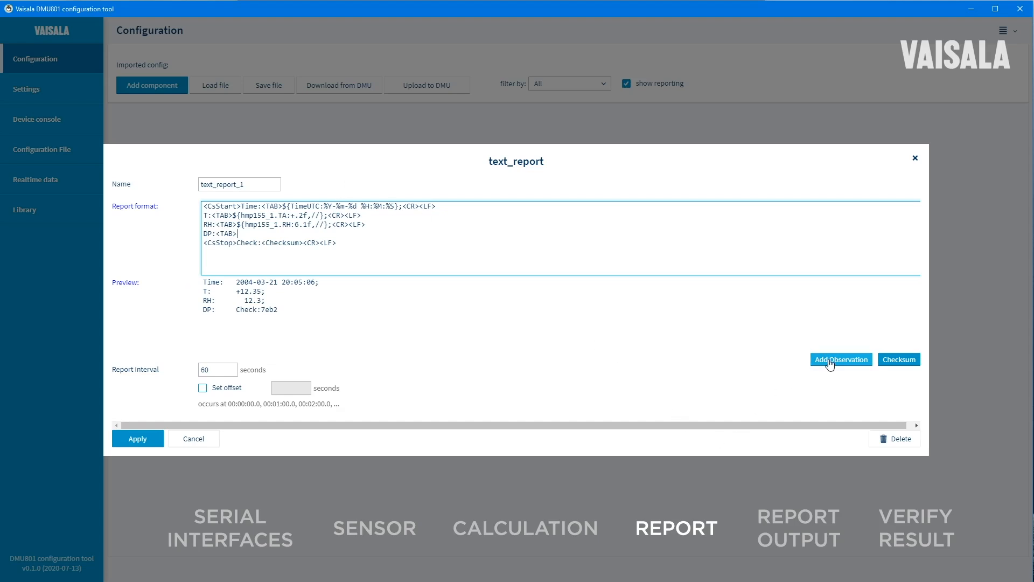
Insert the dewpoint_1 dp observation with 1 decimal into the DP line.
click(842, 359)
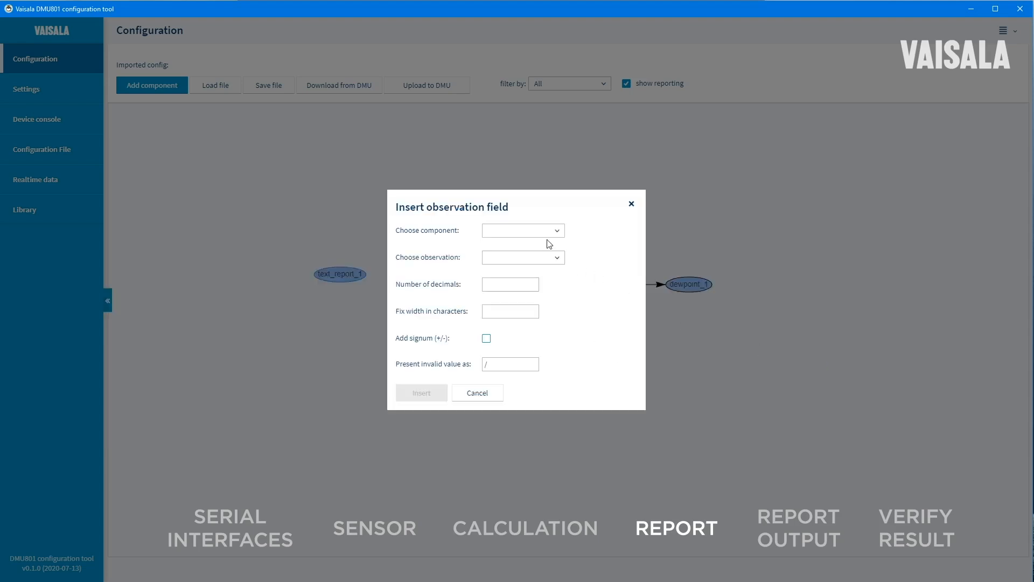
click(522, 231)
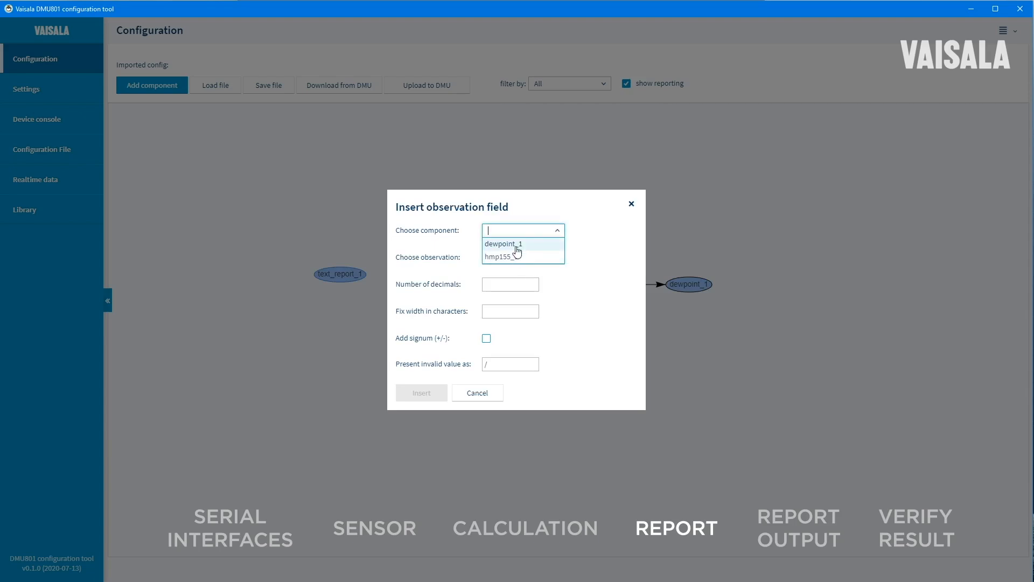
click(502, 243)
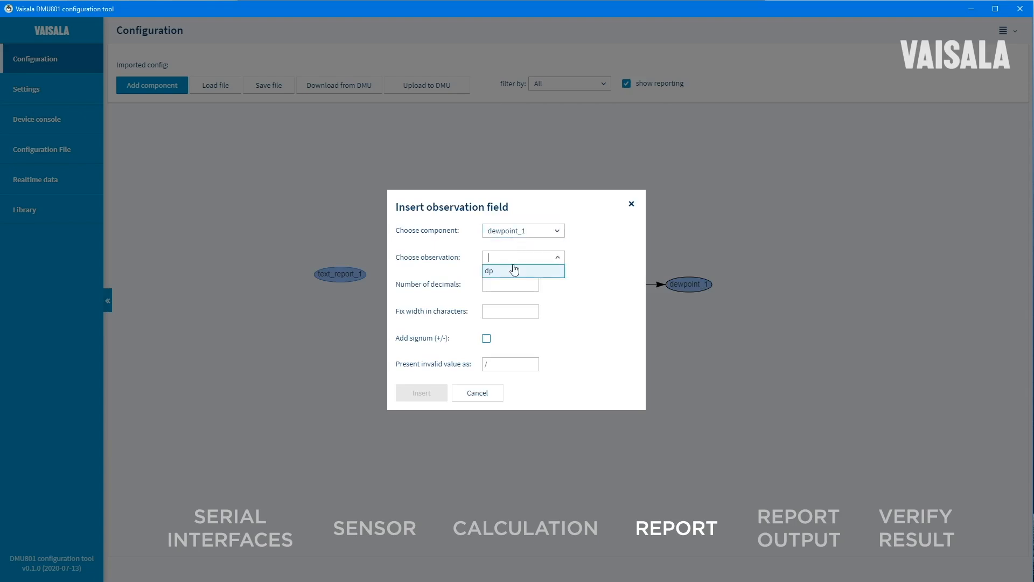
click(489, 271)
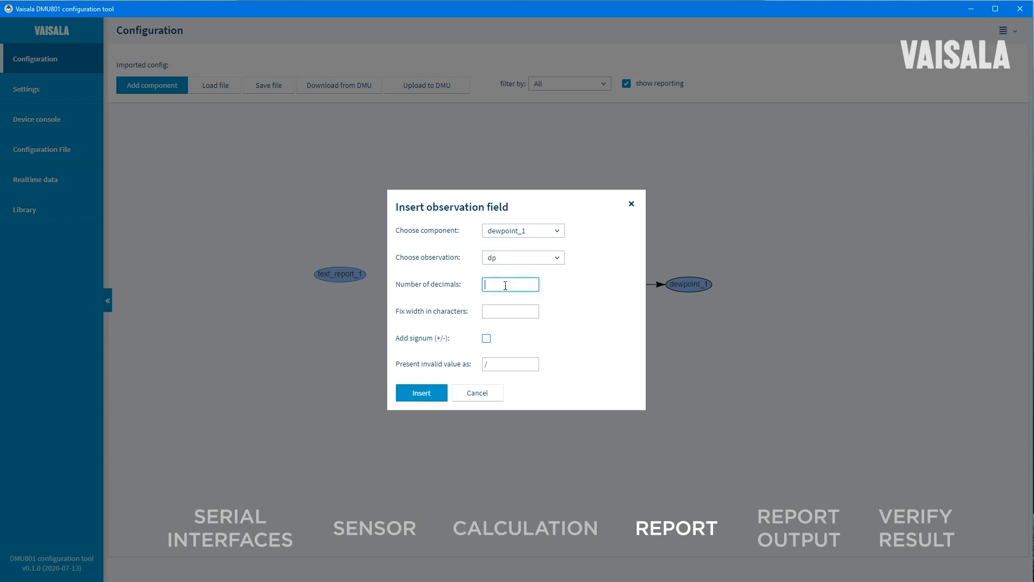
text(1)
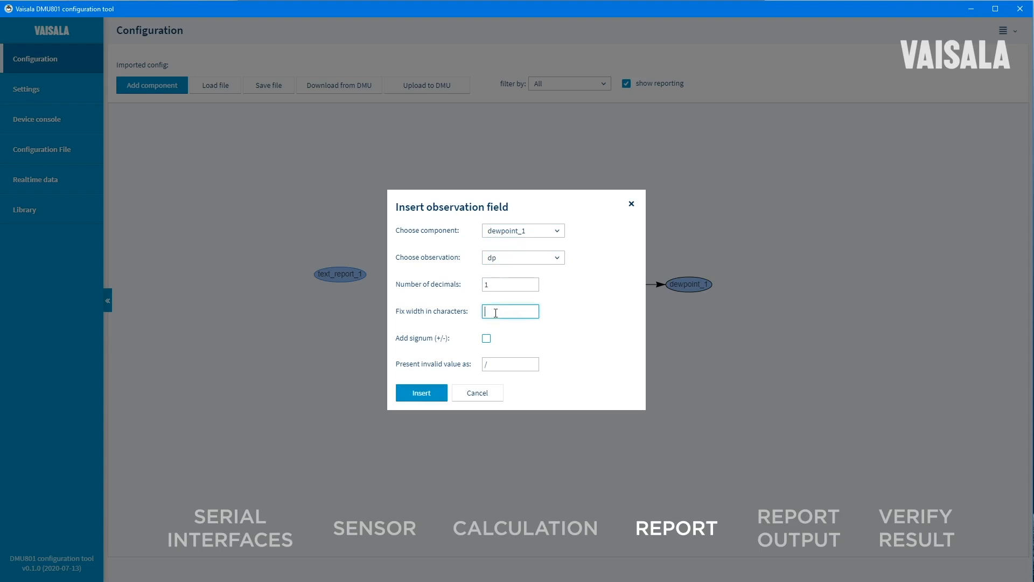
click(421, 392)
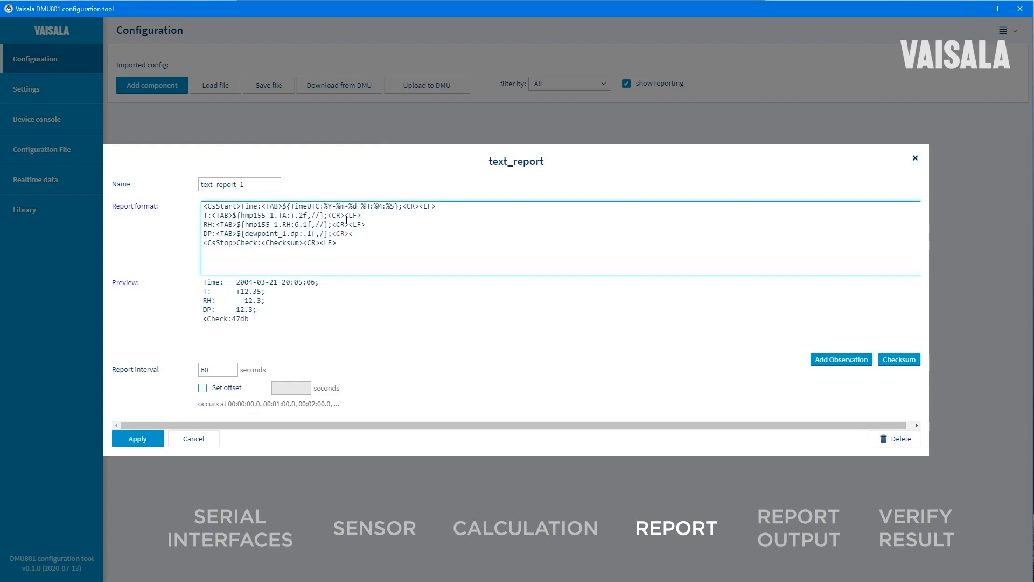
Finish the report format and set the report interval to 10 seconds.
click(899, 360)
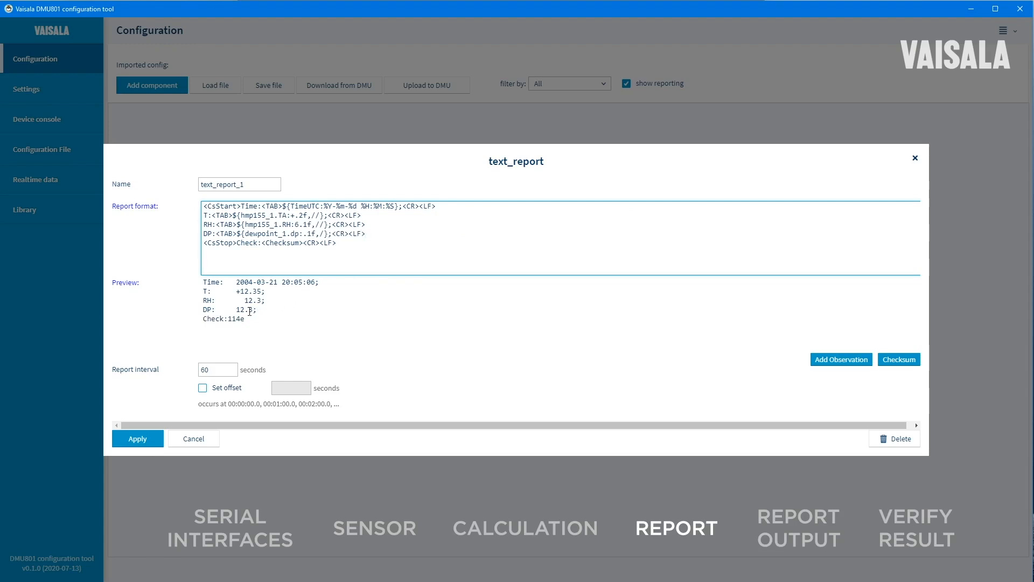
click(217, 369)
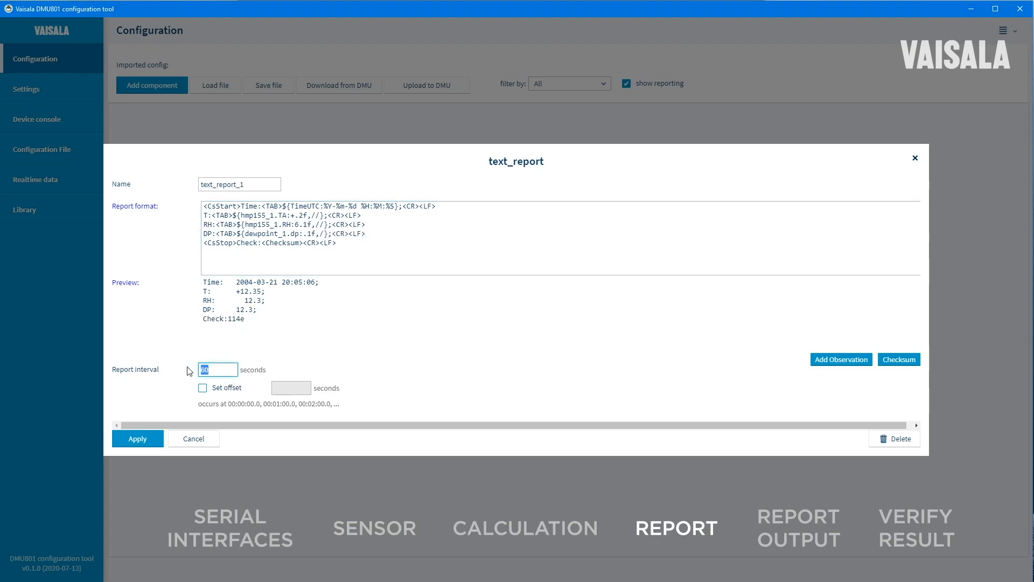
text(10)
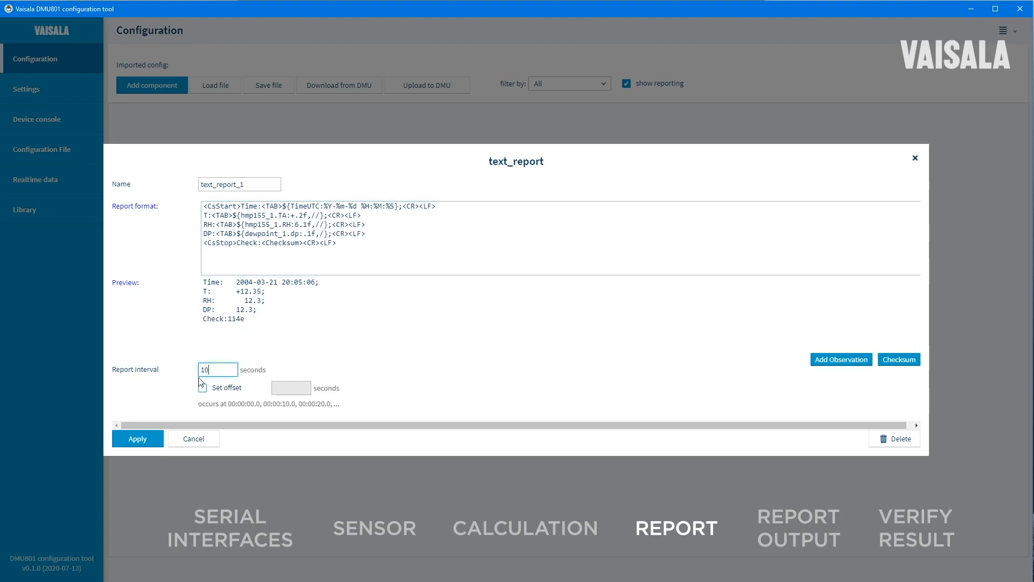
mouse_move(571, 436)
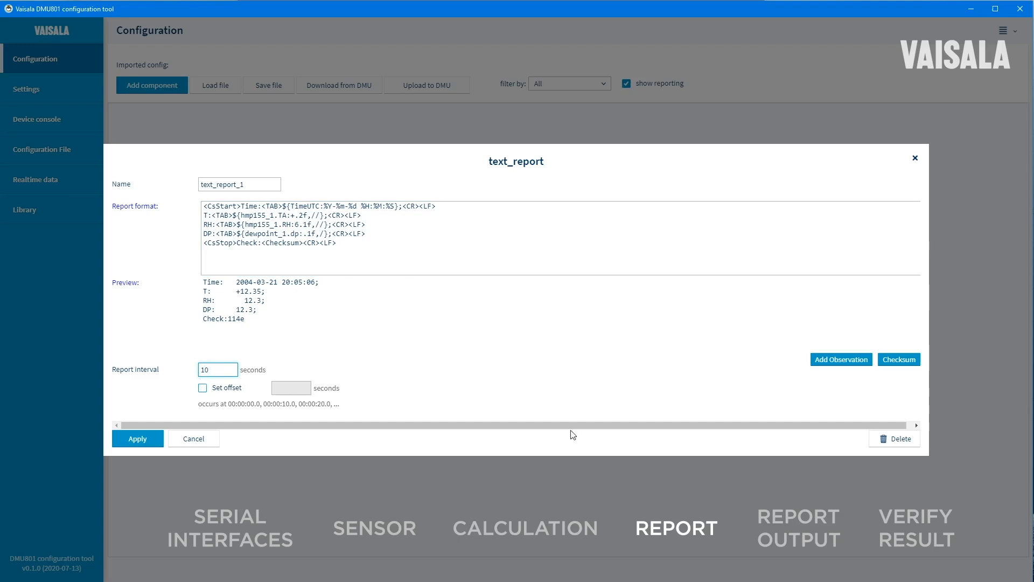
mouse_move(907, 360)
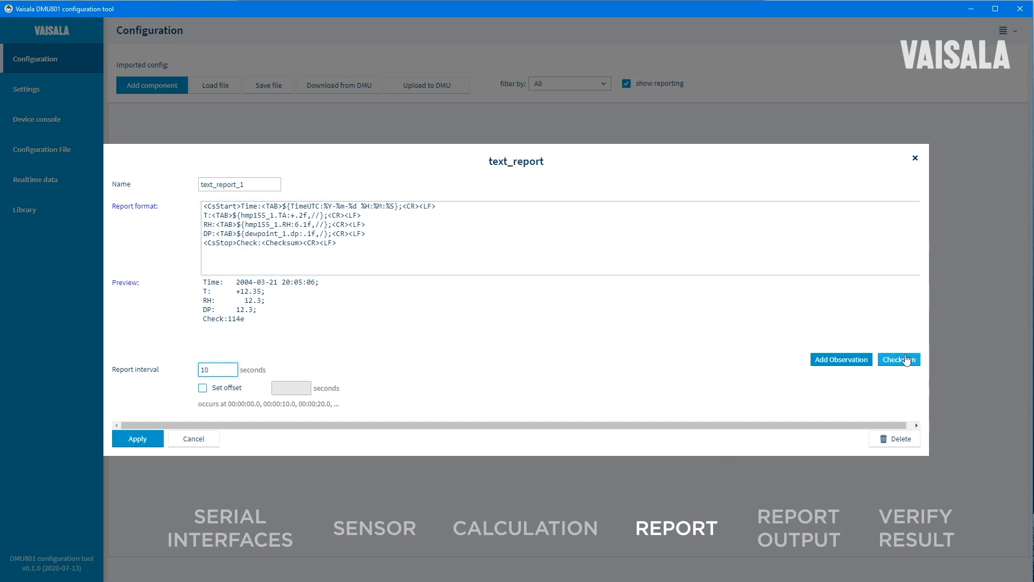
Enable a Crc16 checksum on the report and apply the text_report settings.
click(899, 360)
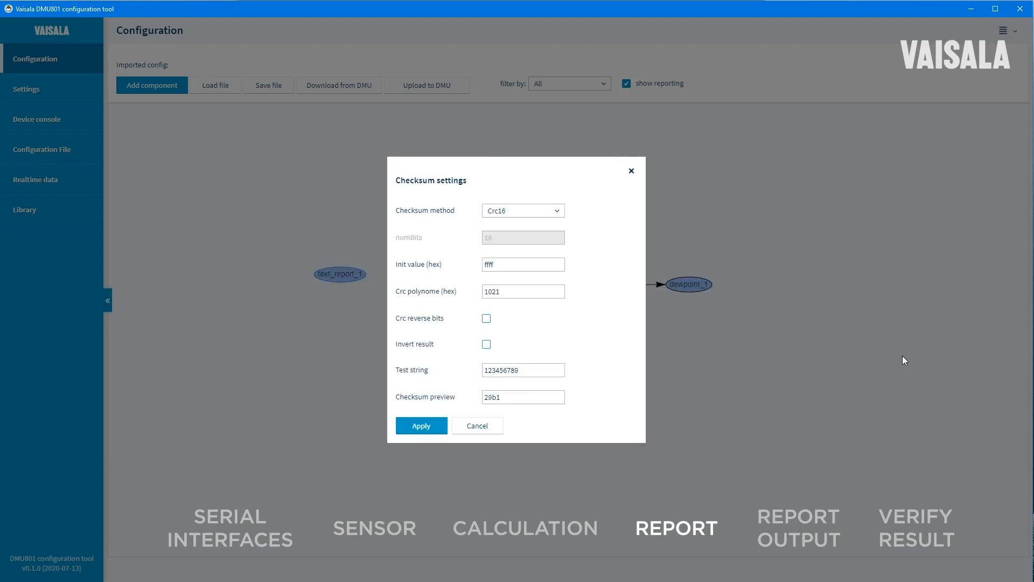
click(523, 211)
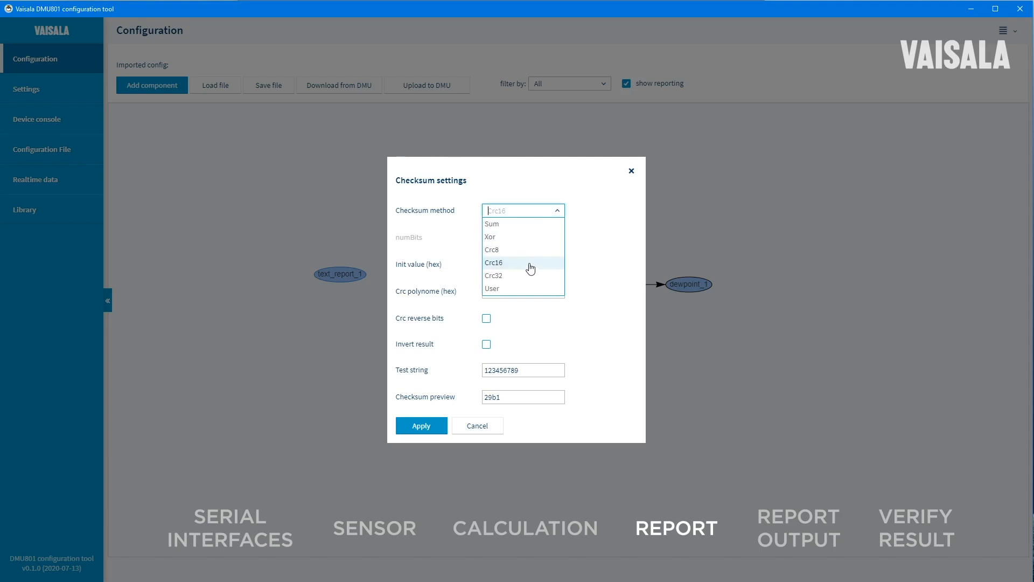
click(493, 262)
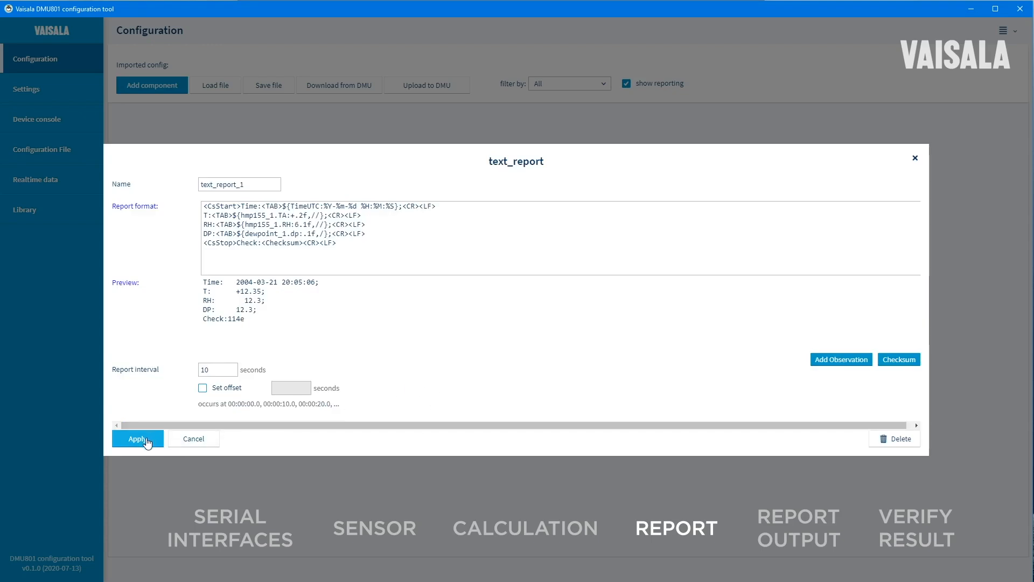
click(138, 440)
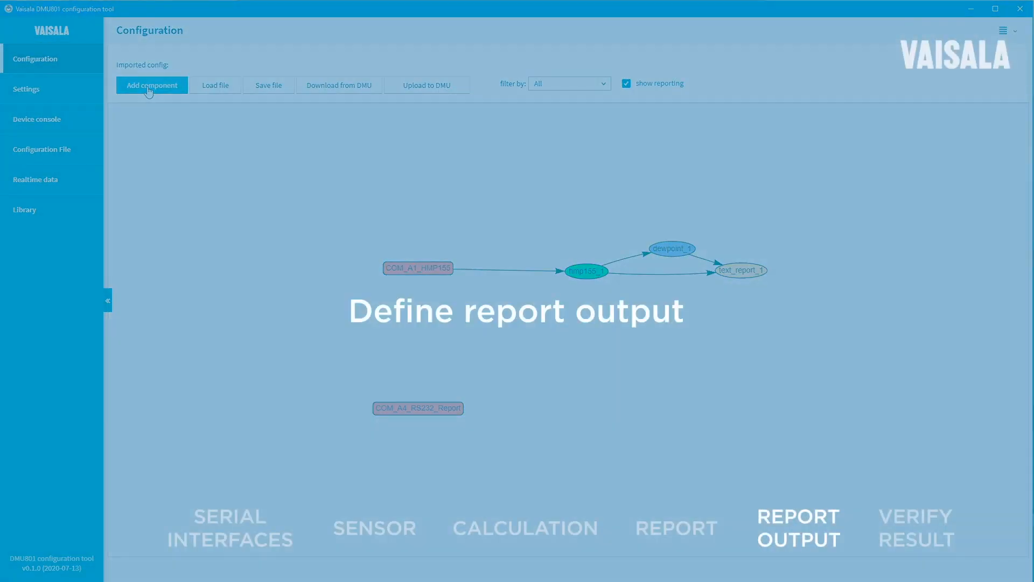
Add a new report target component of type target_serial.
click(151, 85)
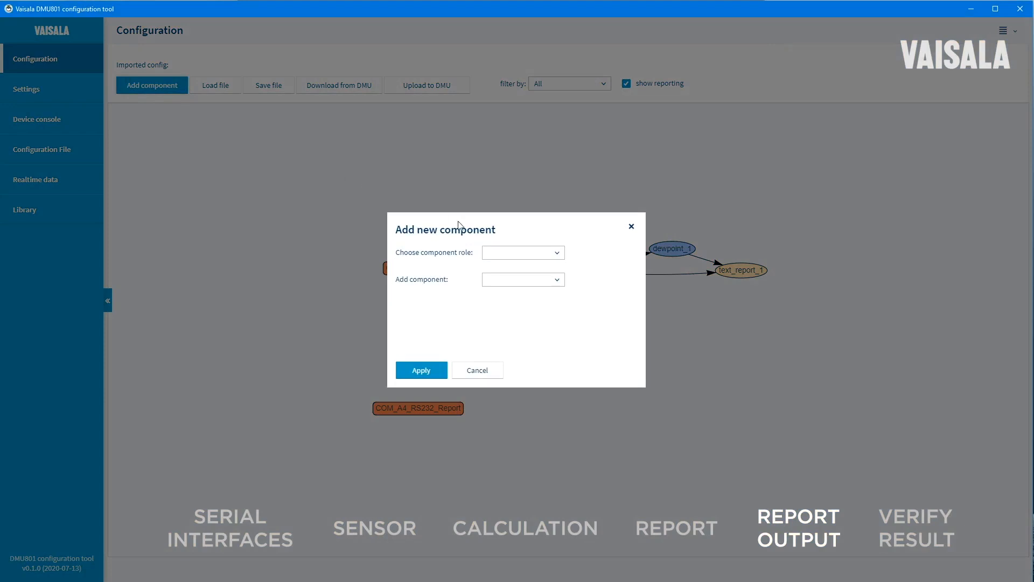
click(523, 252)
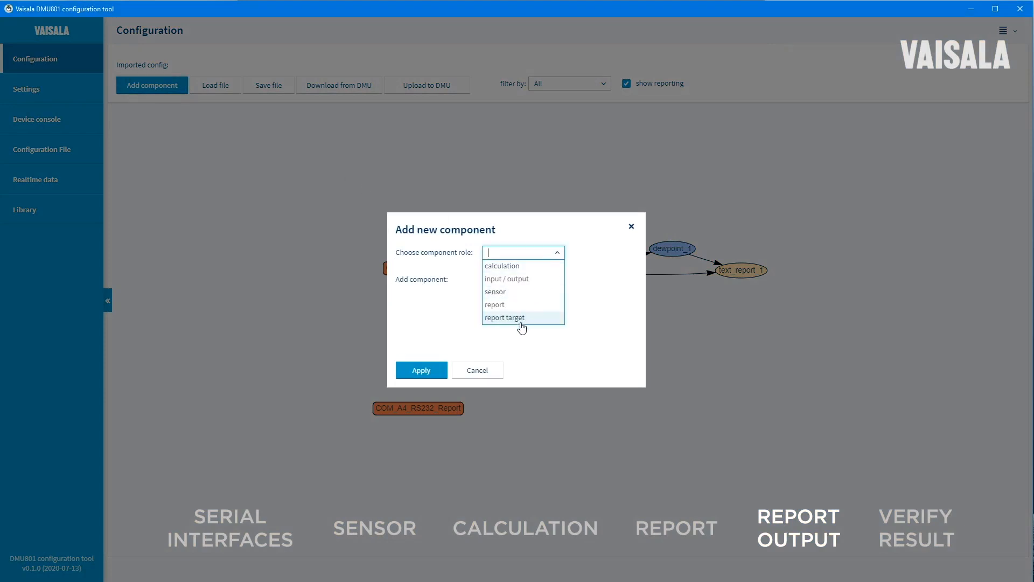
click(504, 317)
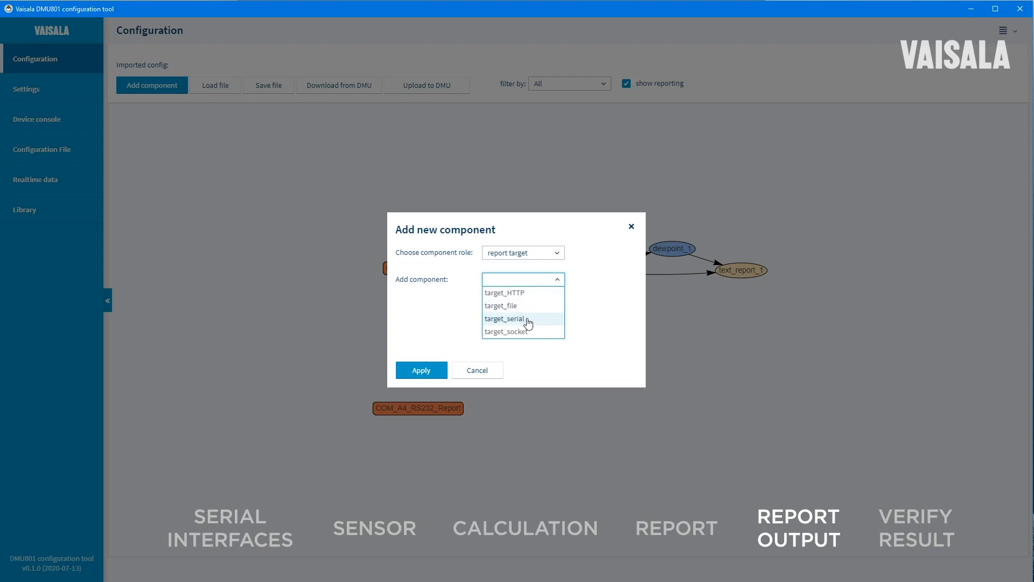
click(506, 317)
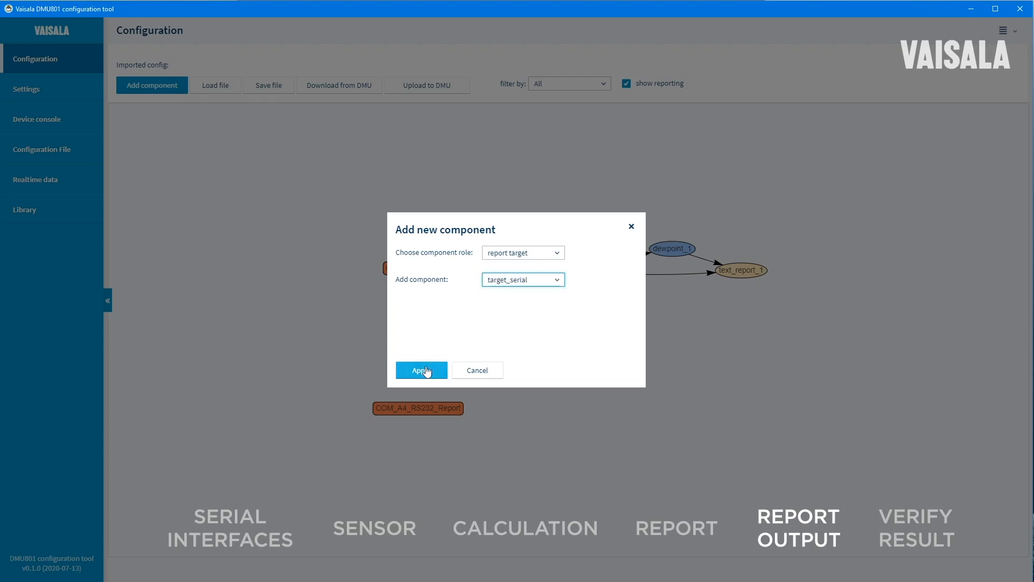
click(421, 369)
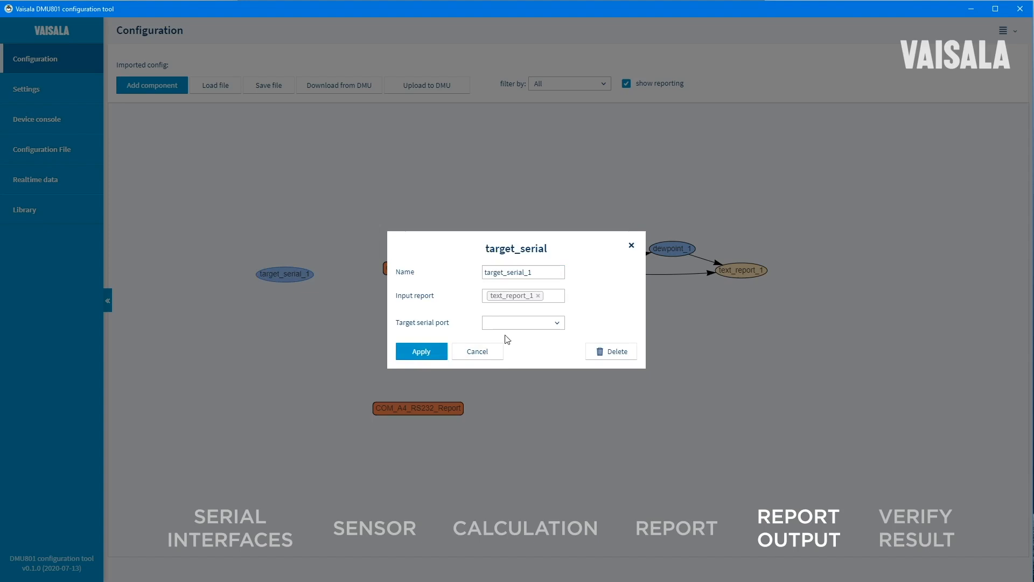
Route the serial target to port COM_A4_RS232_Report and confirm.
click(524, 322)
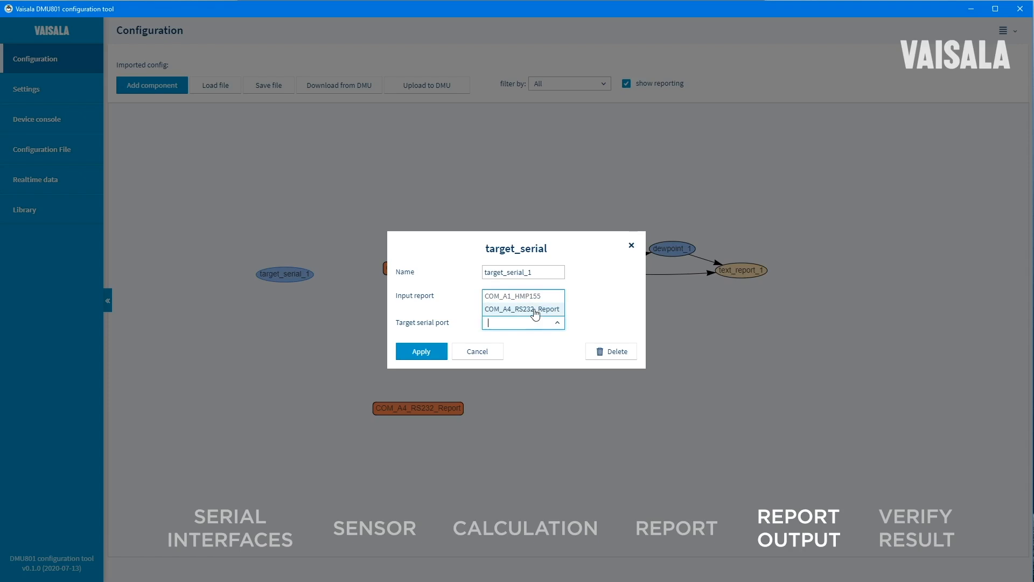
click(522, 308)
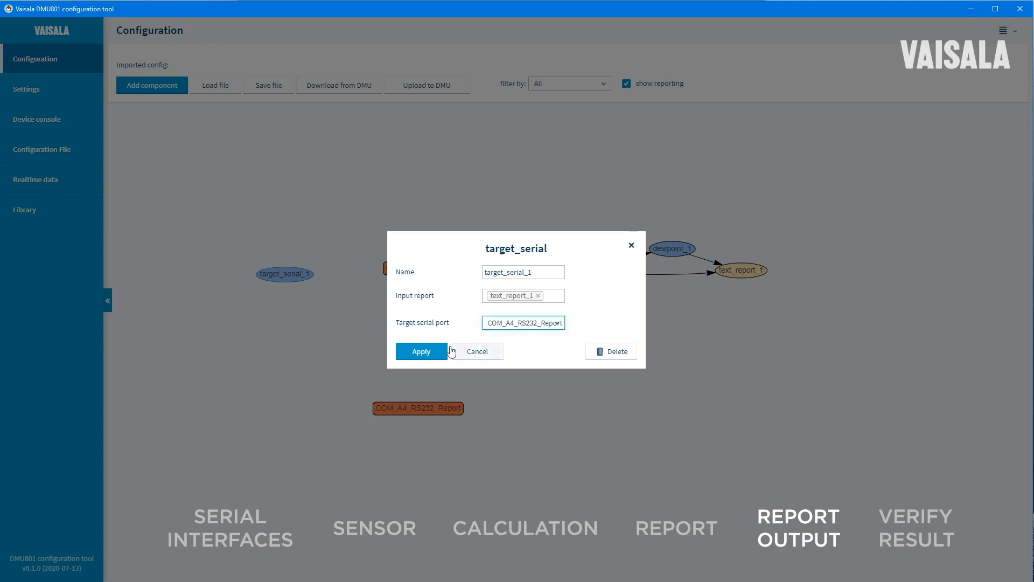
click(420, 351)
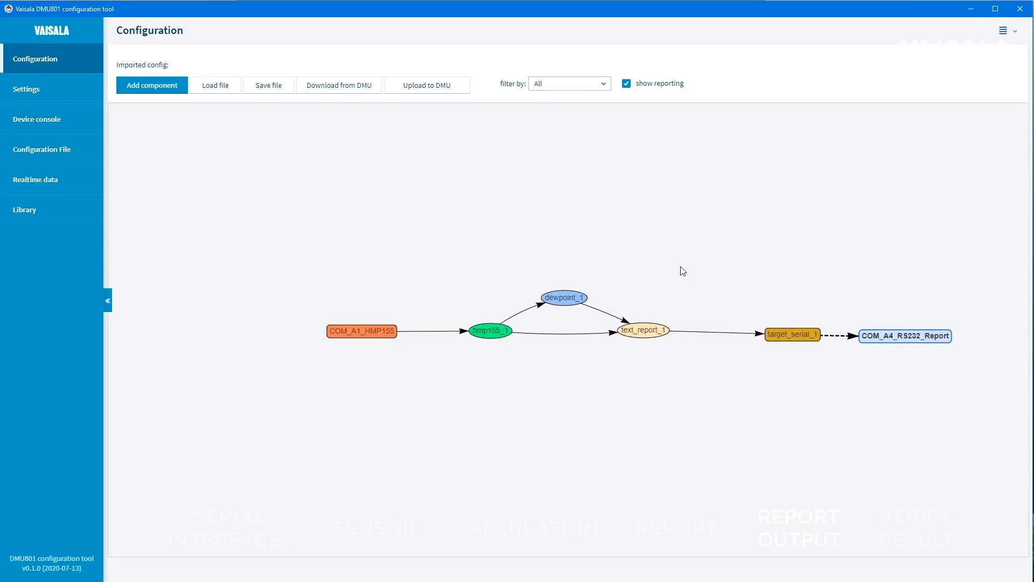
mouse_move(267, 88)
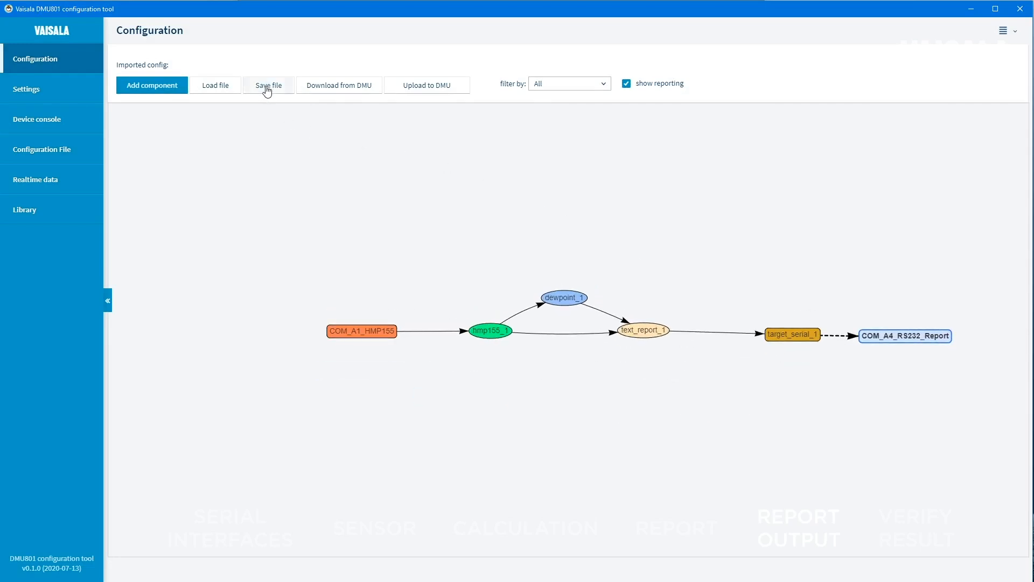
Save the configuration graph as the zip file 'HMP155 meas'.
click(267, 85)
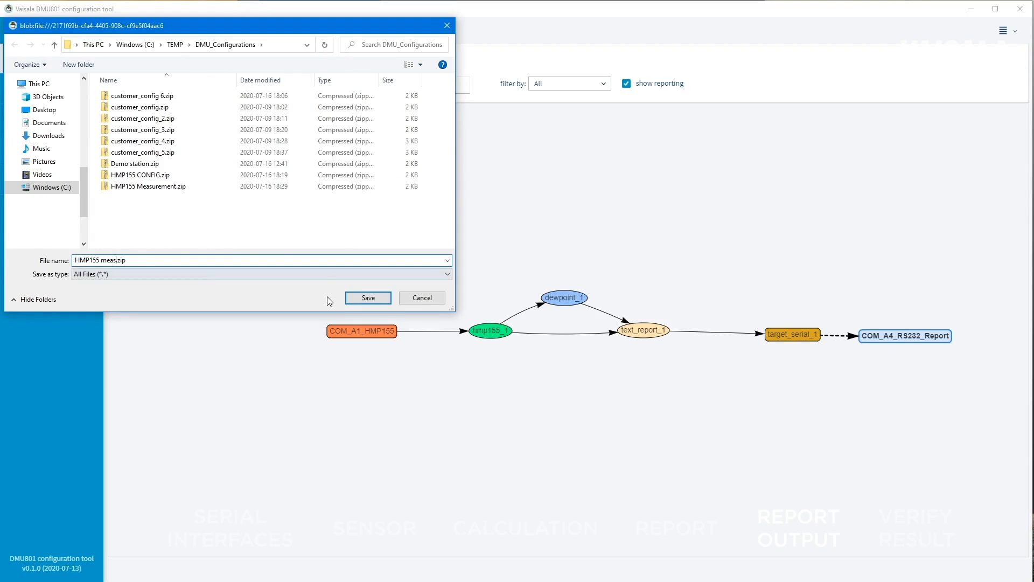
click(368, 297)
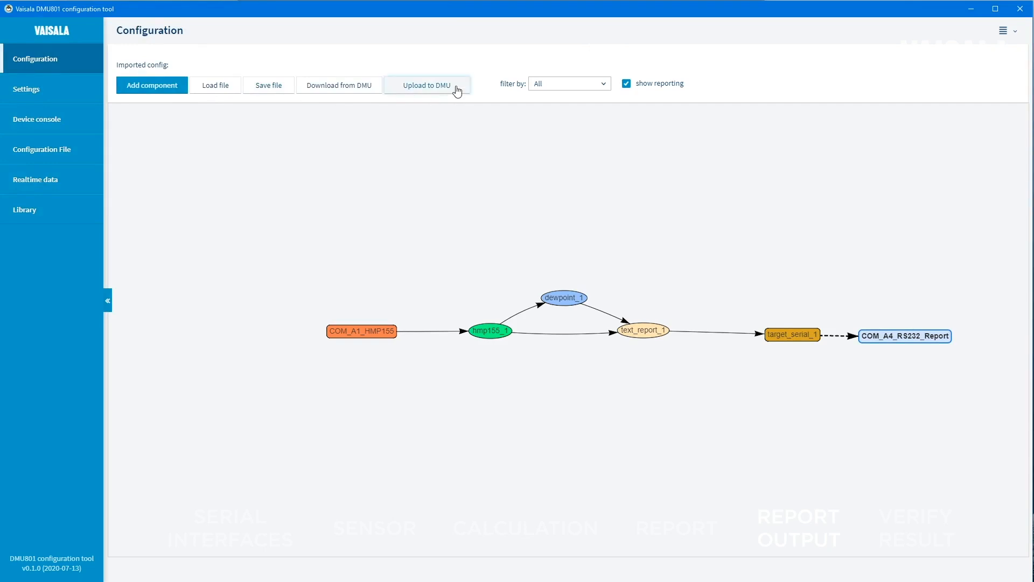
Upload the configuration to the DMU and view the device console log.
click(427, 86)
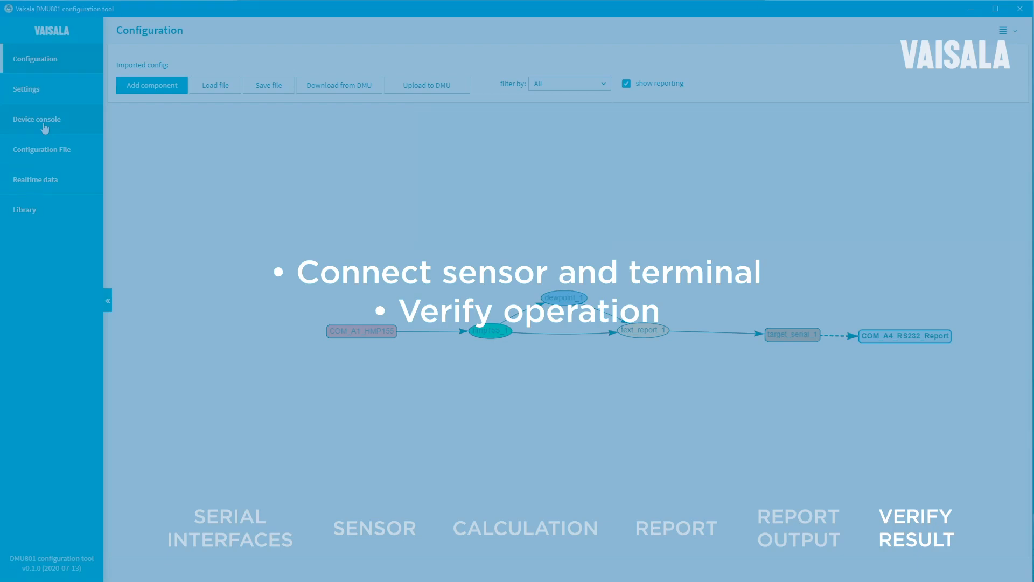
click(36, 119)
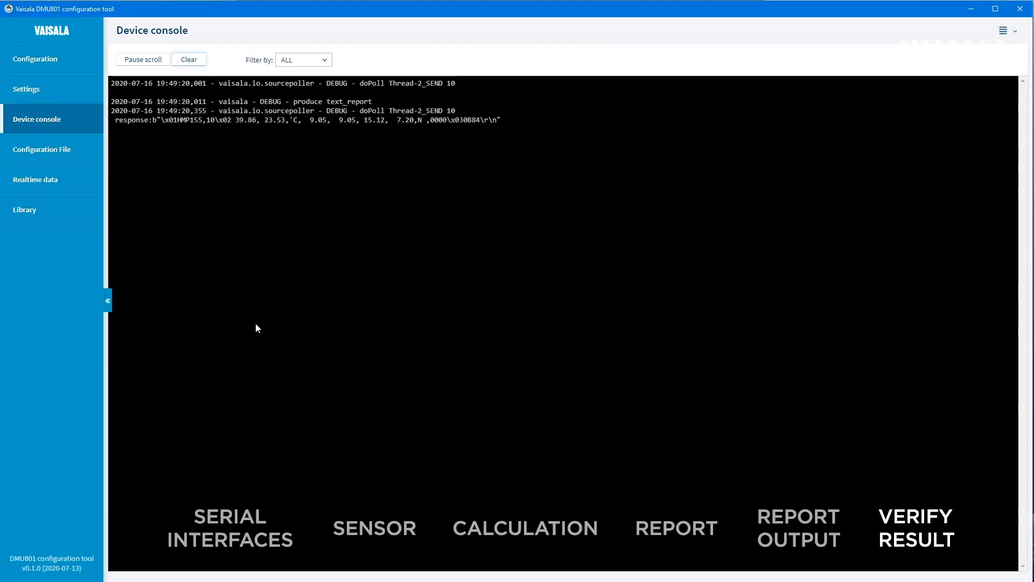
mouse_move(251, 471)
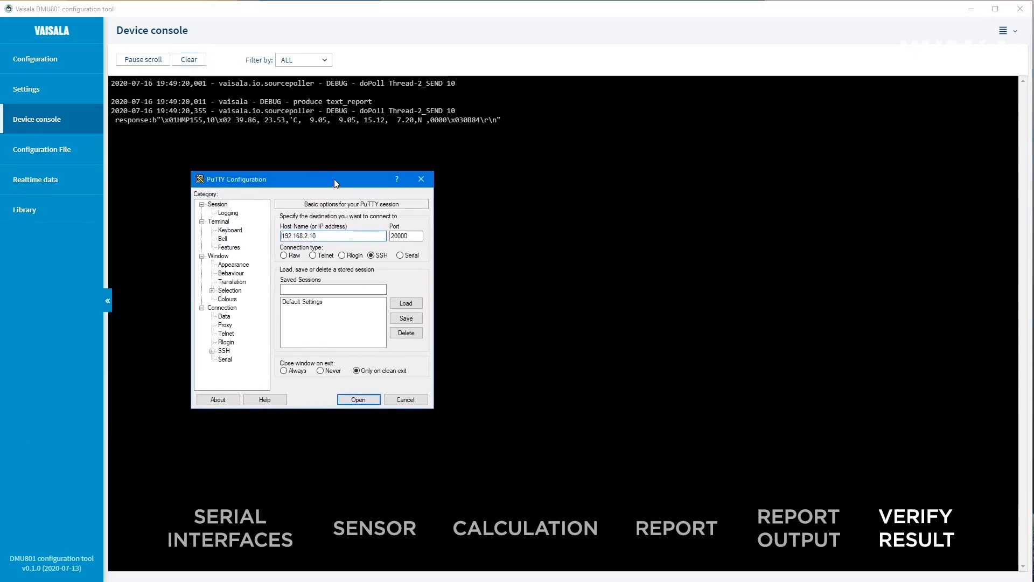
Start a PuTTY serial session on COM4 at 9600 baud showing the dewpoint report.
click(398, 255)
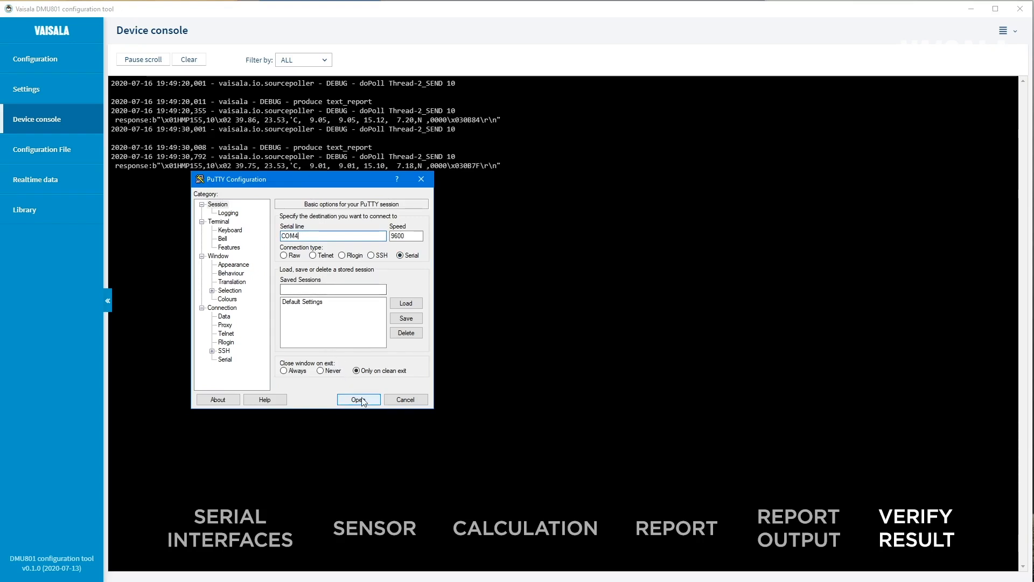
click(358, 398)
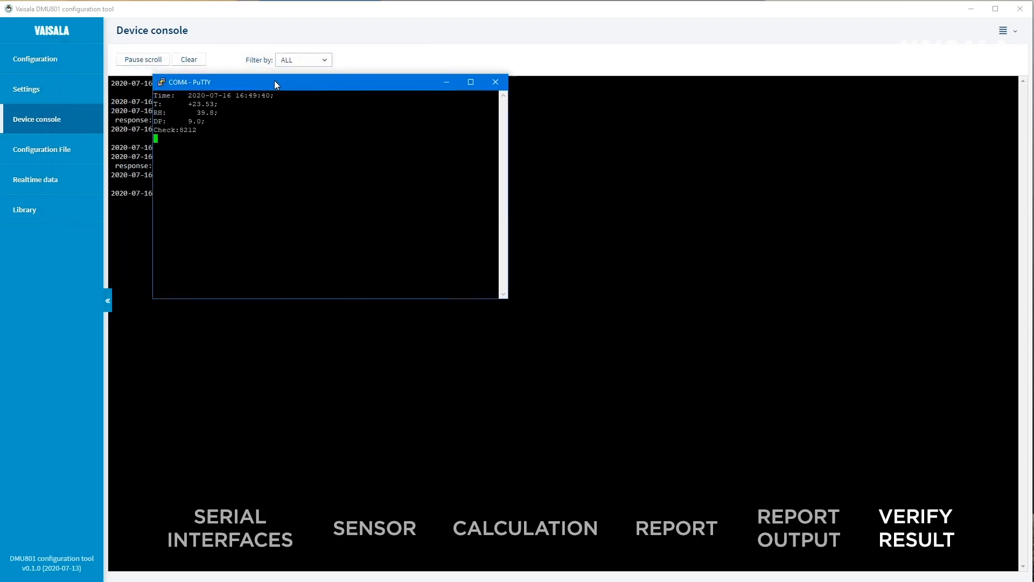
drag(275, 81, 585, 110)
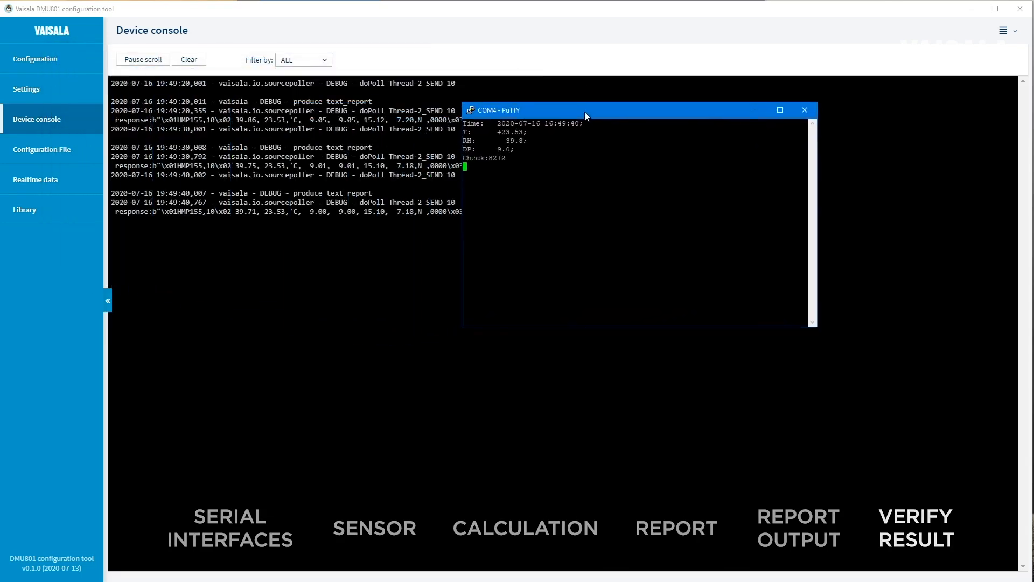